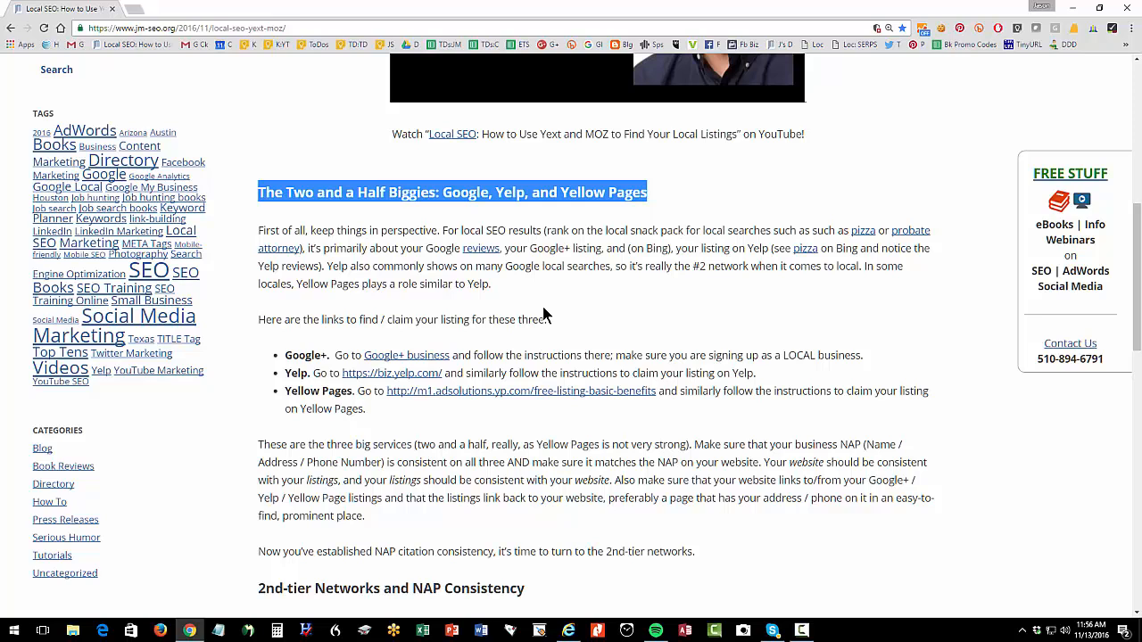
mouse_move(511, 302)
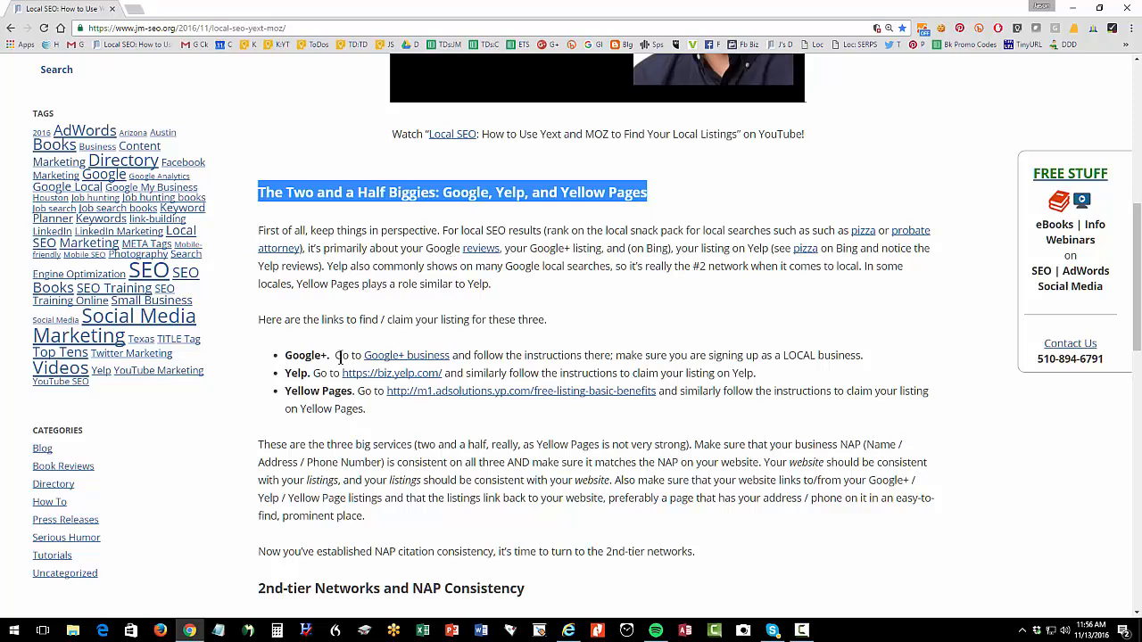
Clear the heading highlight and bring up the context menu for the 'pizza' example link
double_click(308, 356)
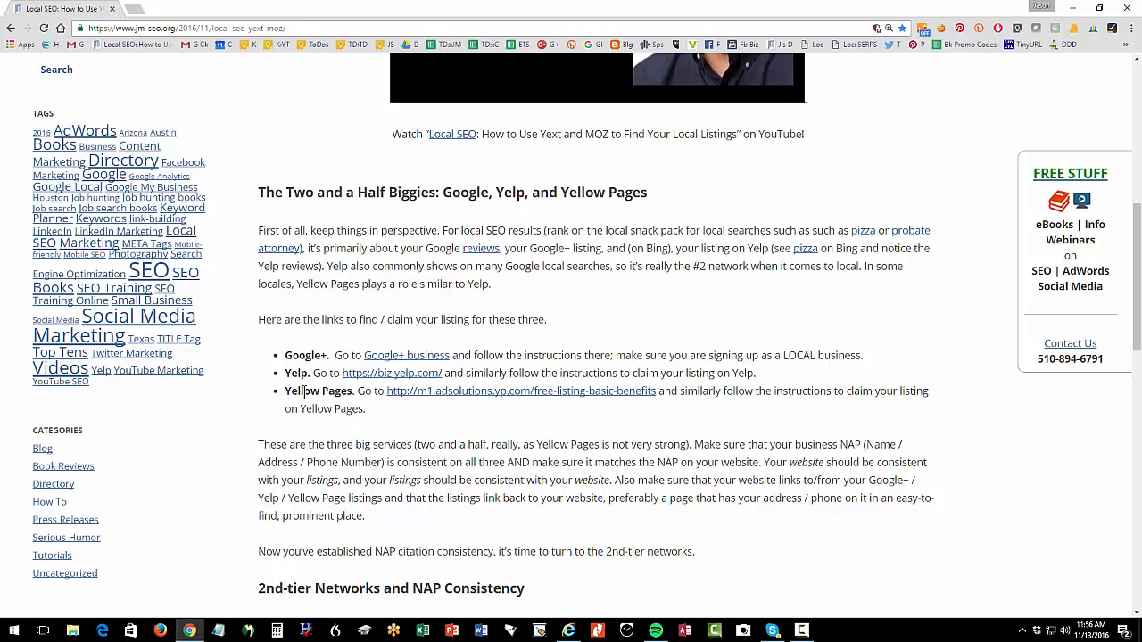
mouse_move(507, 309)
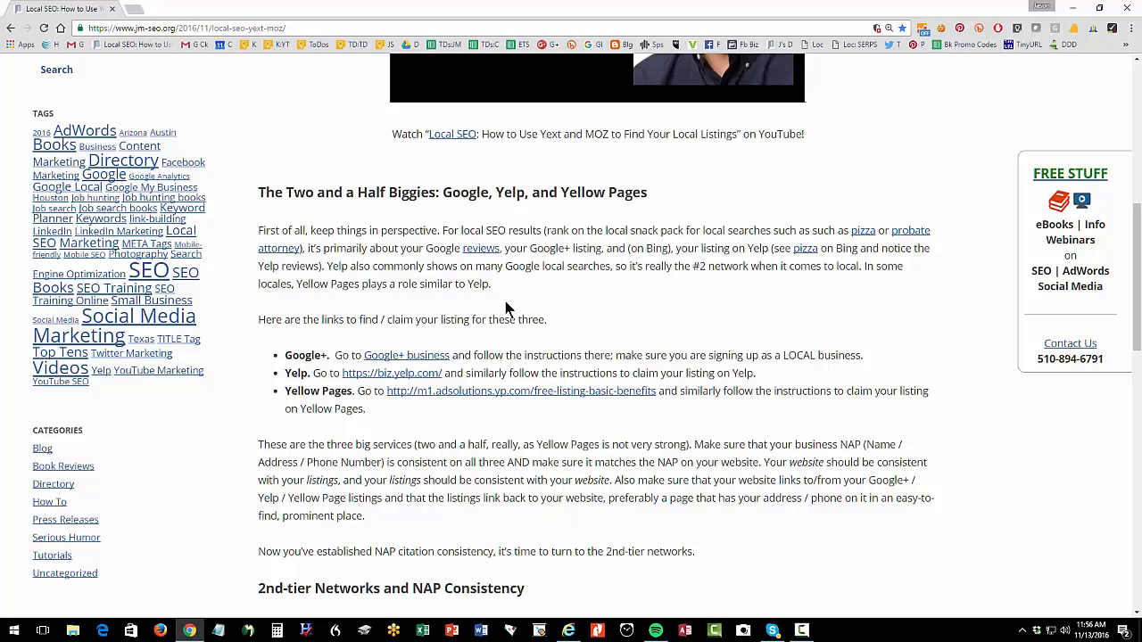
right_click(862, 230)
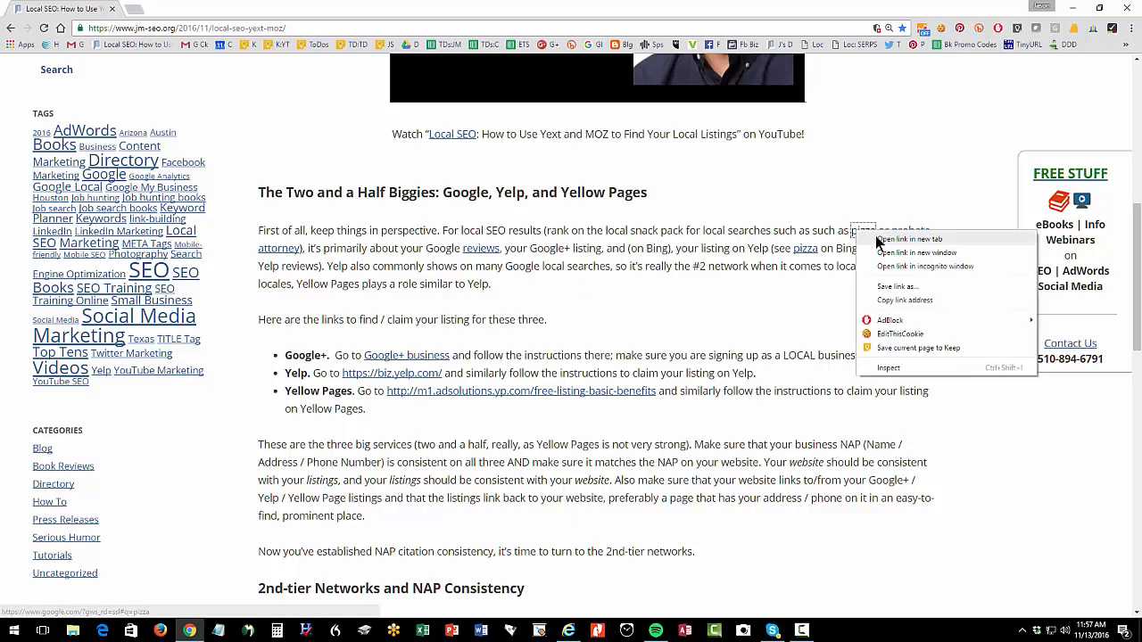
View the Google pizza local map pack of three pizzerias in a new tab, then close it
click(911, 239)
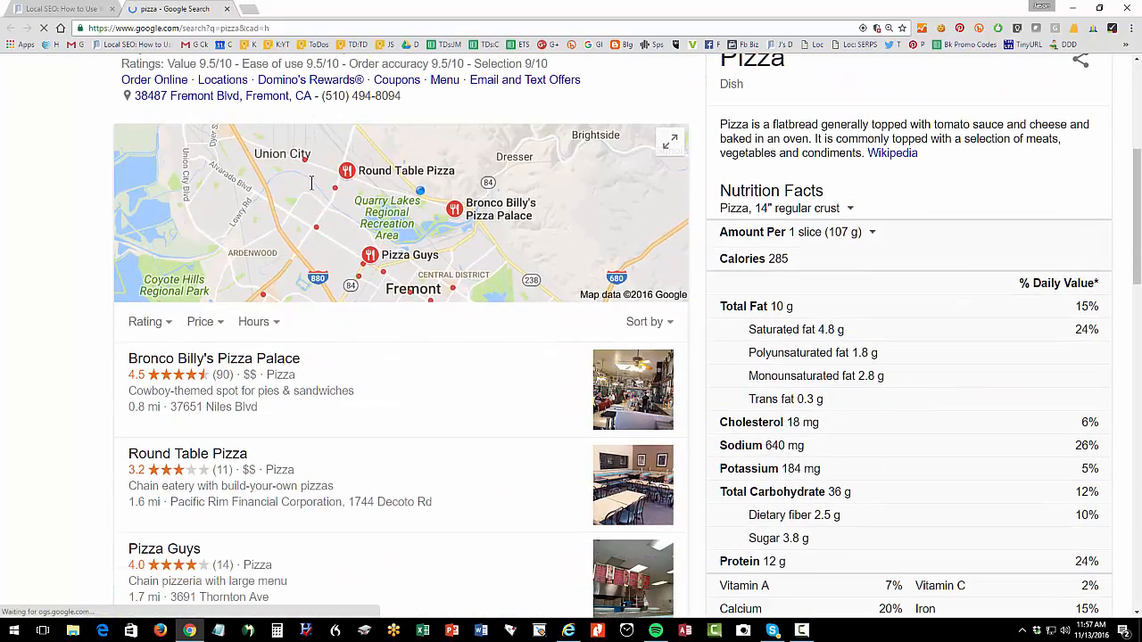
scroll(down, 3)
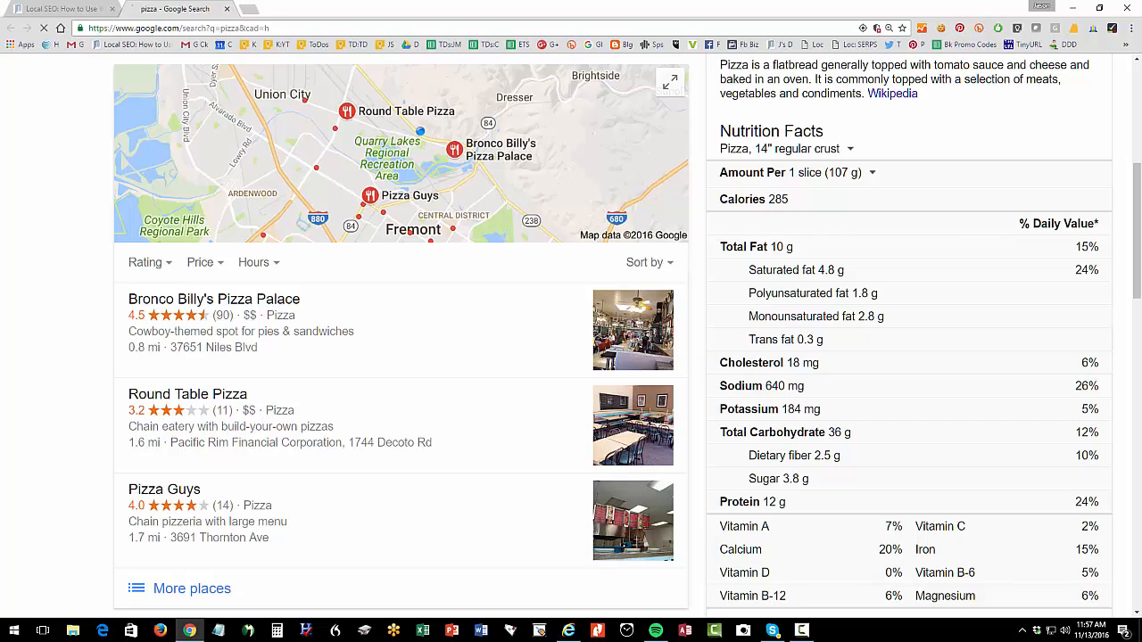
drag(94, 245, 442, 478)
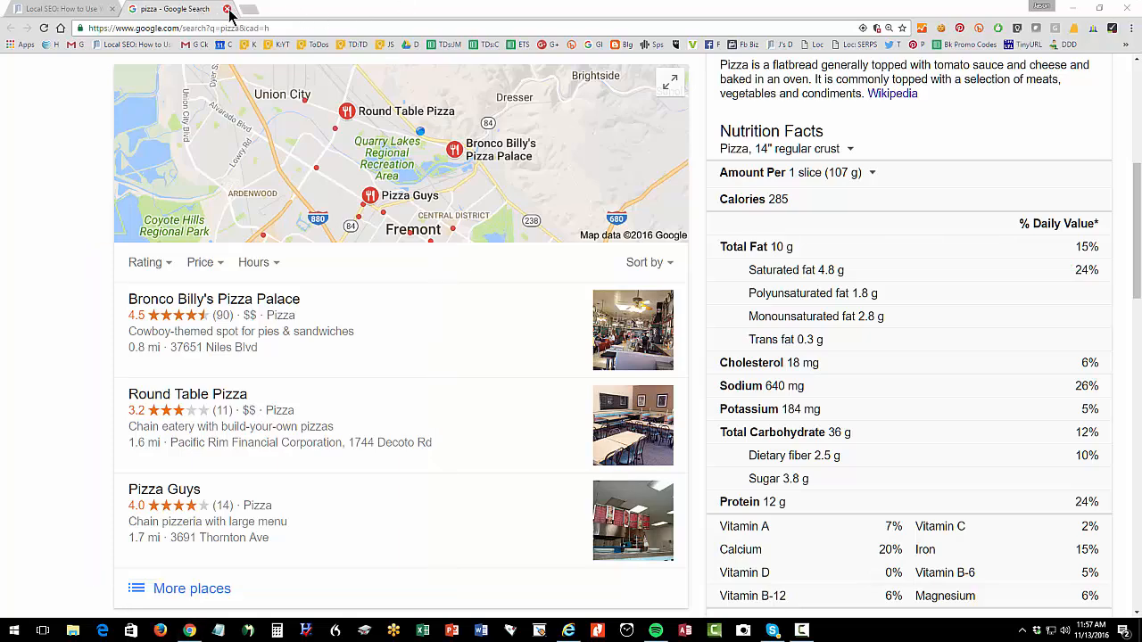
click(58, 9)
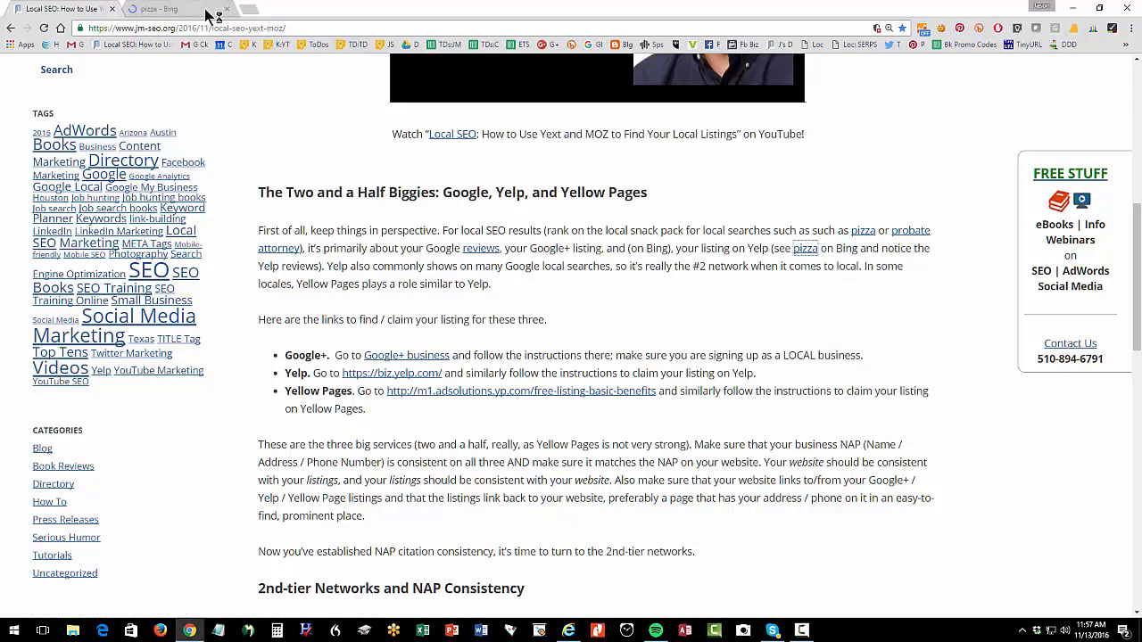
Review Bing's Yelp-rated local pizzeria results and map, then close that tab
click(160, 9)
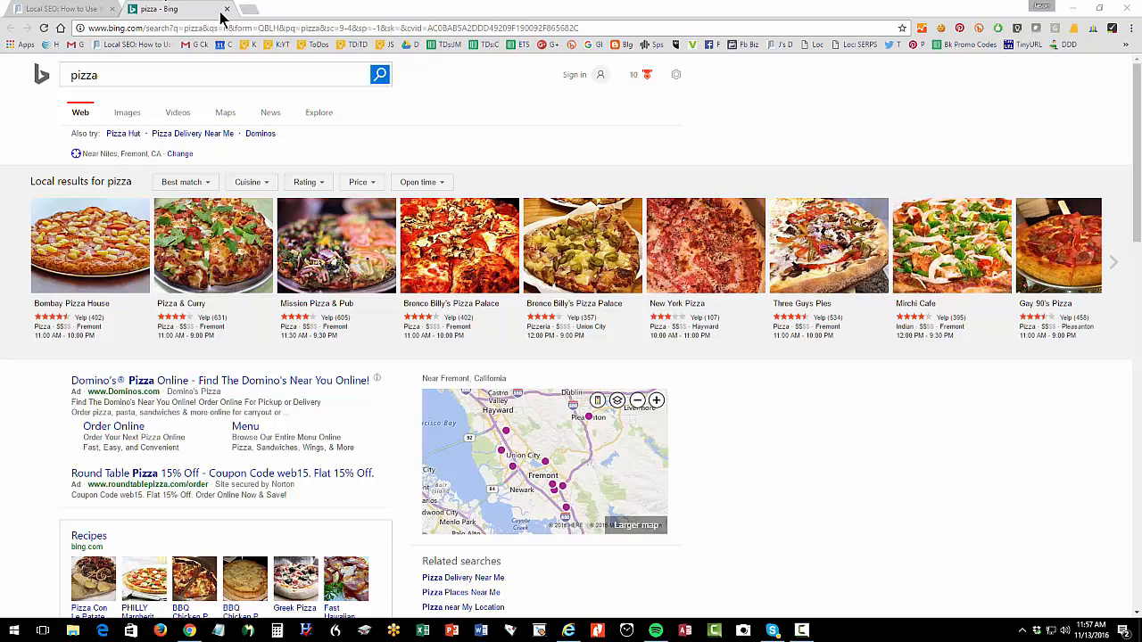
click(58, 8)
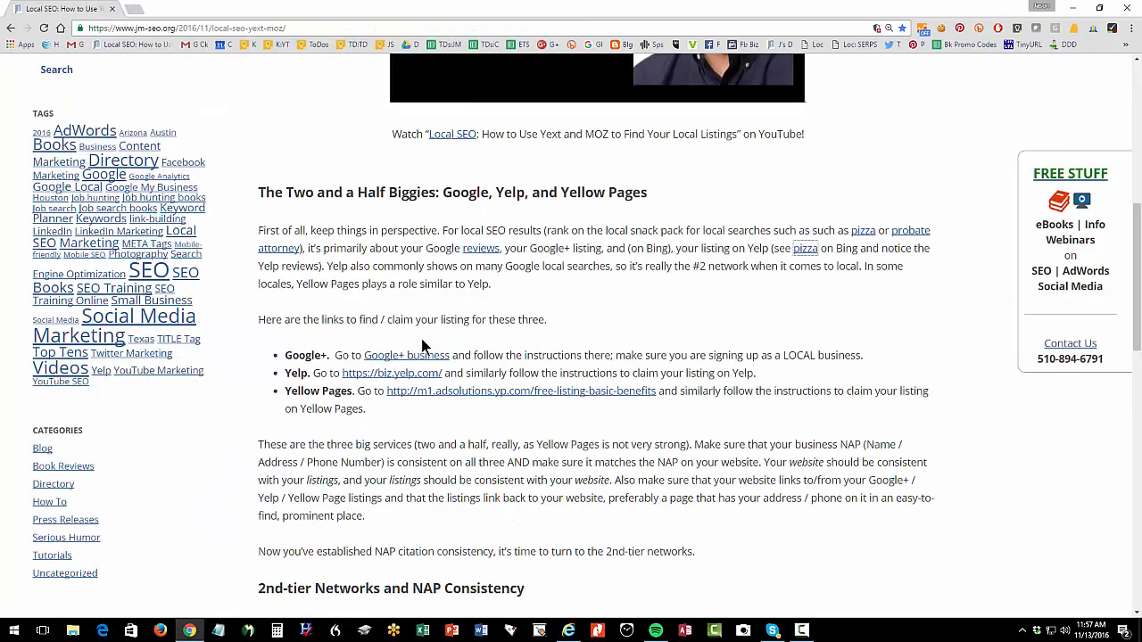
mouse_move(463, 373)
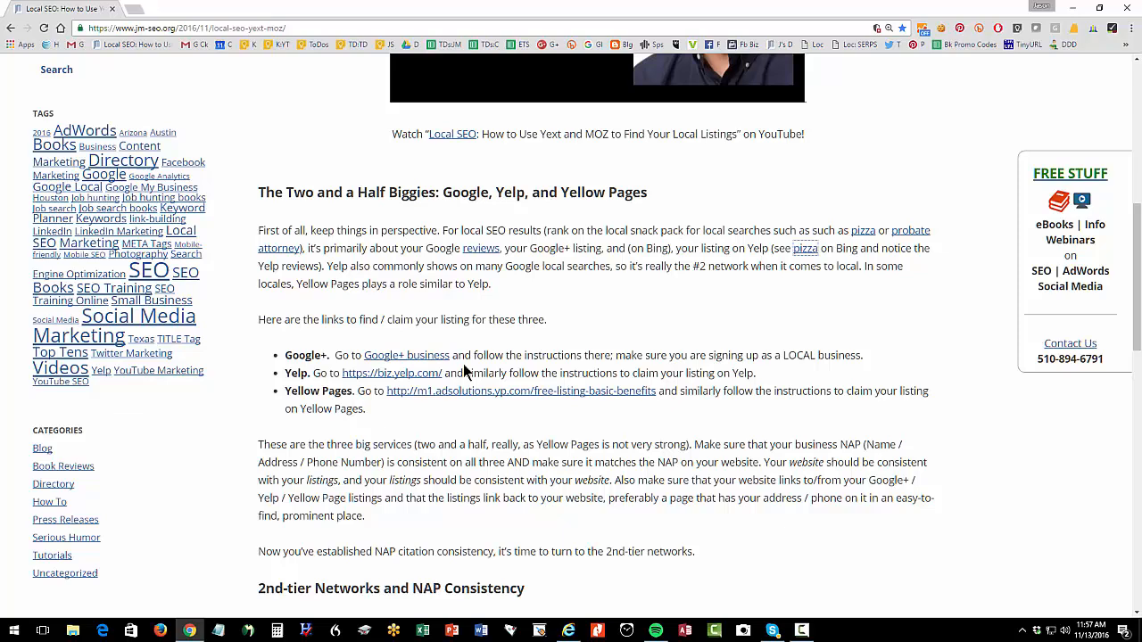
Highlight the 2nd-tier networks sentence and the 'Judy's Books, SuperPages' examples
scroll(down, 3)
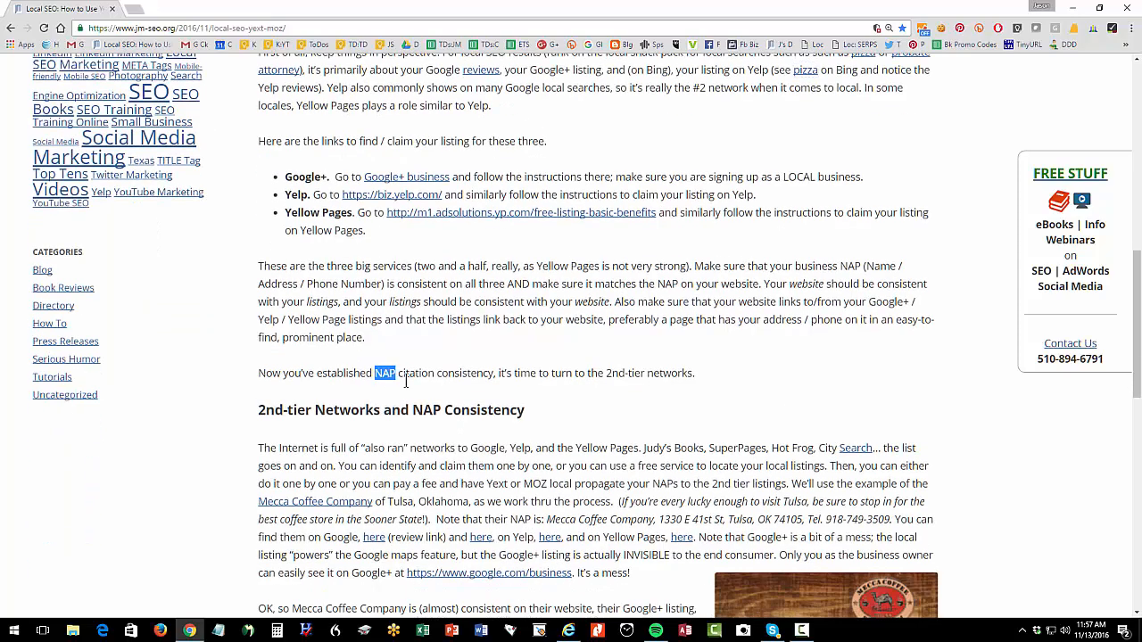
drag(397, 373, 518, 410)
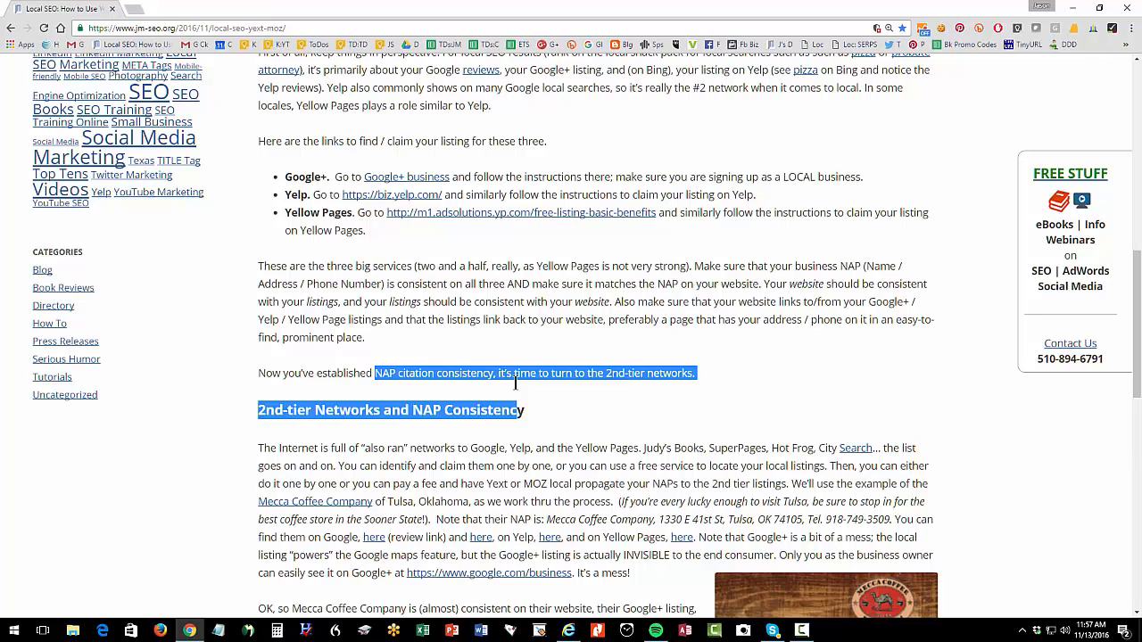
scroll(down, 3)
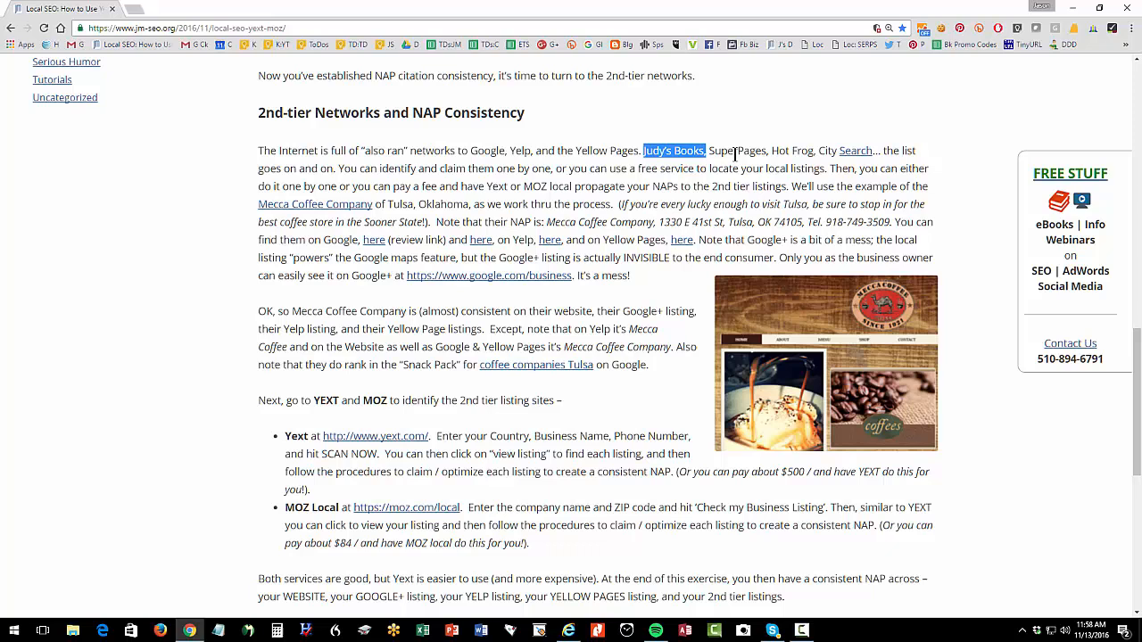
drag(705, 150, 765, 150)
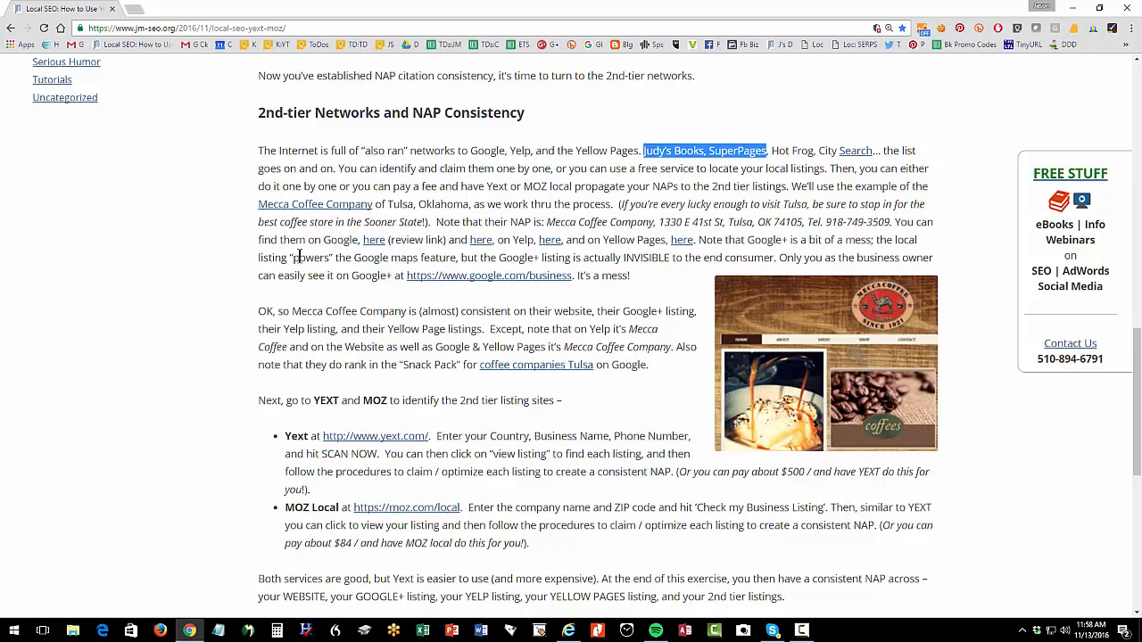
Open the Mecca Coffee Company homepage in a new tab and switch to it
right_click(315, 203)
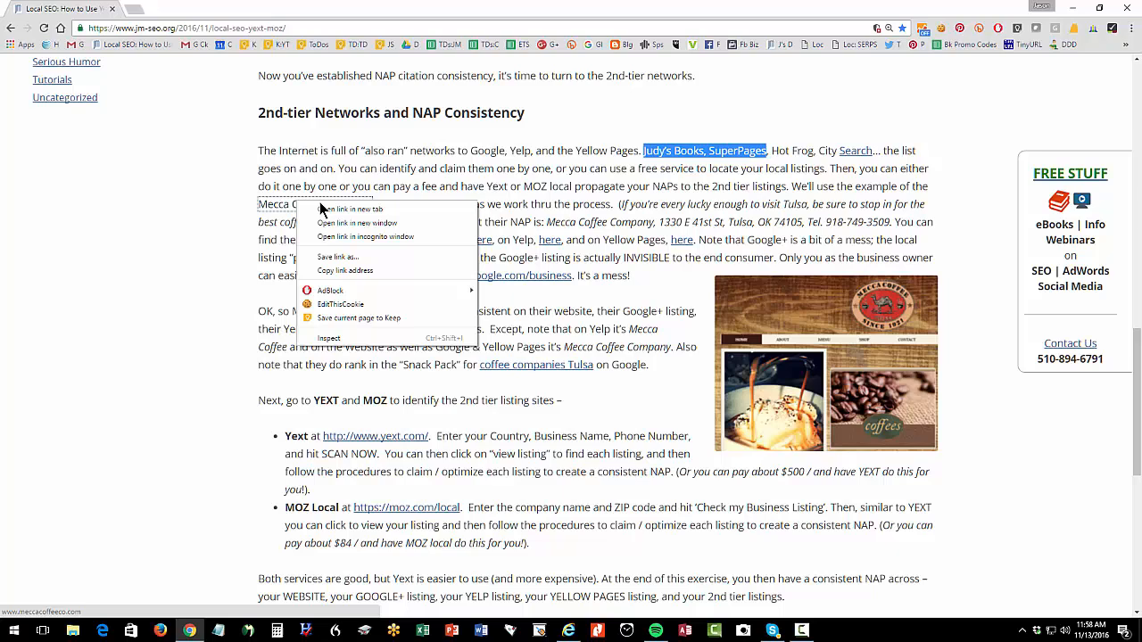
click(348, 208)
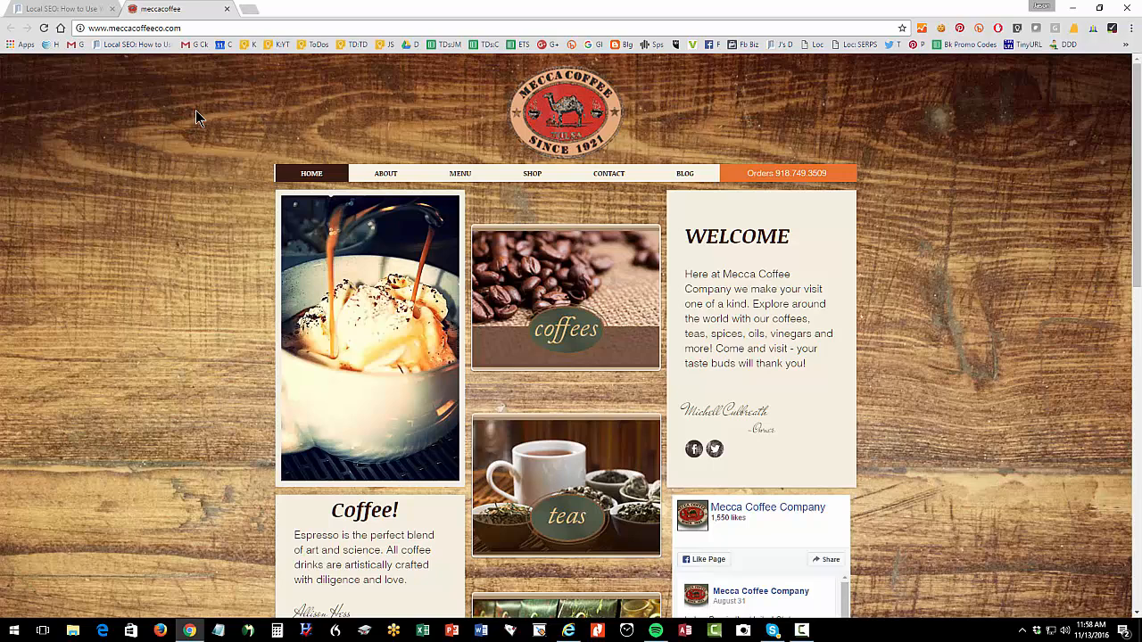
mouse_move(87, 16)
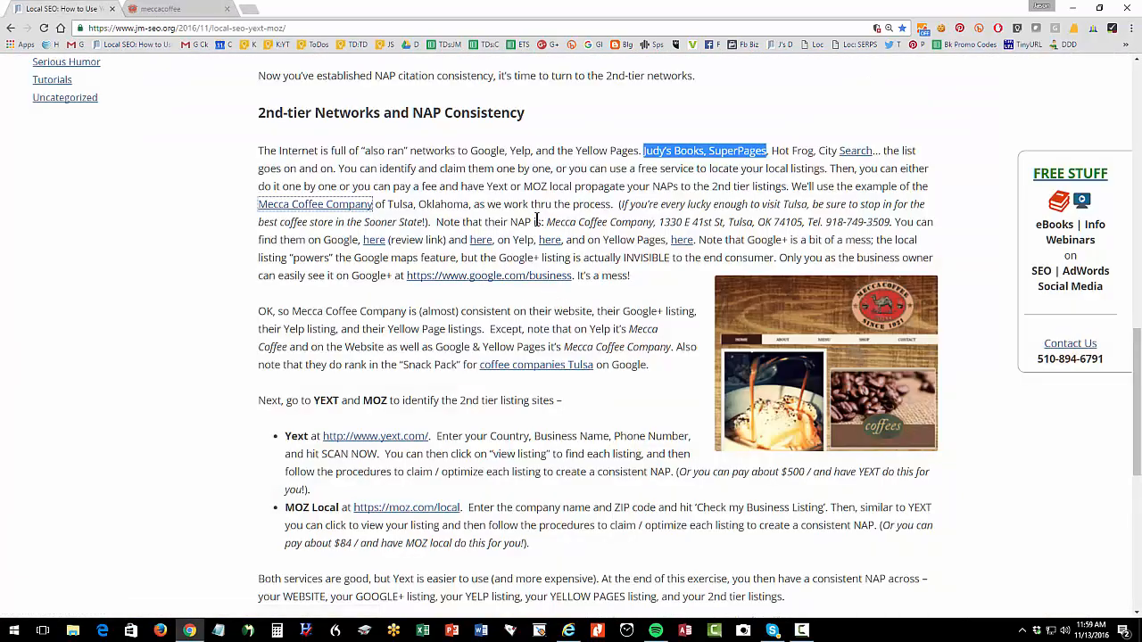
double_click(600, 222)
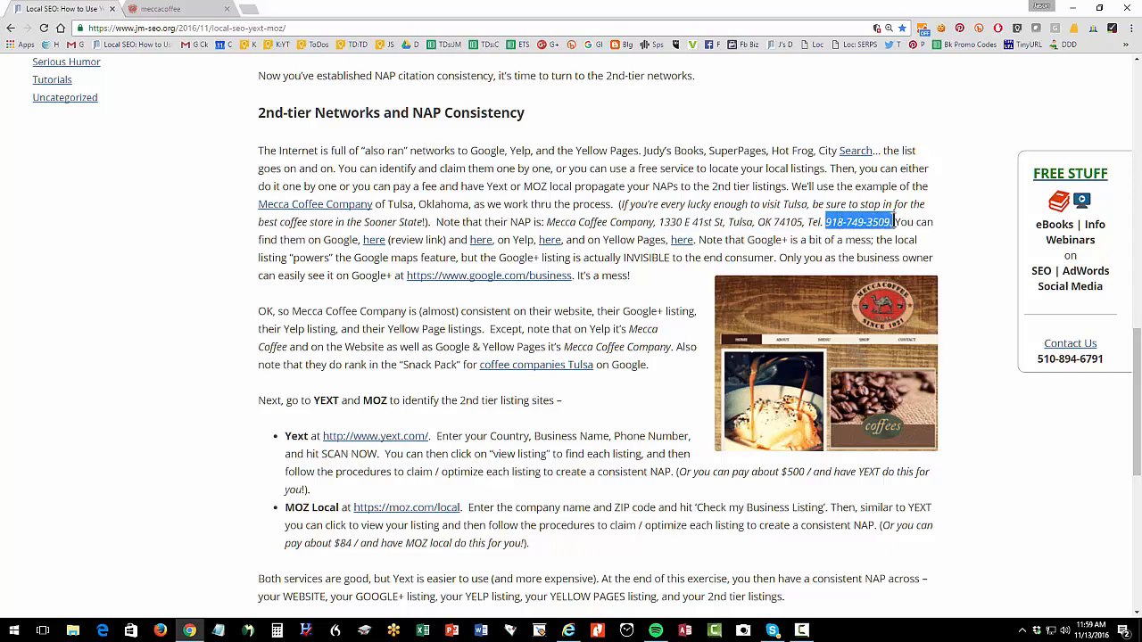
mouse_move(374, 239)
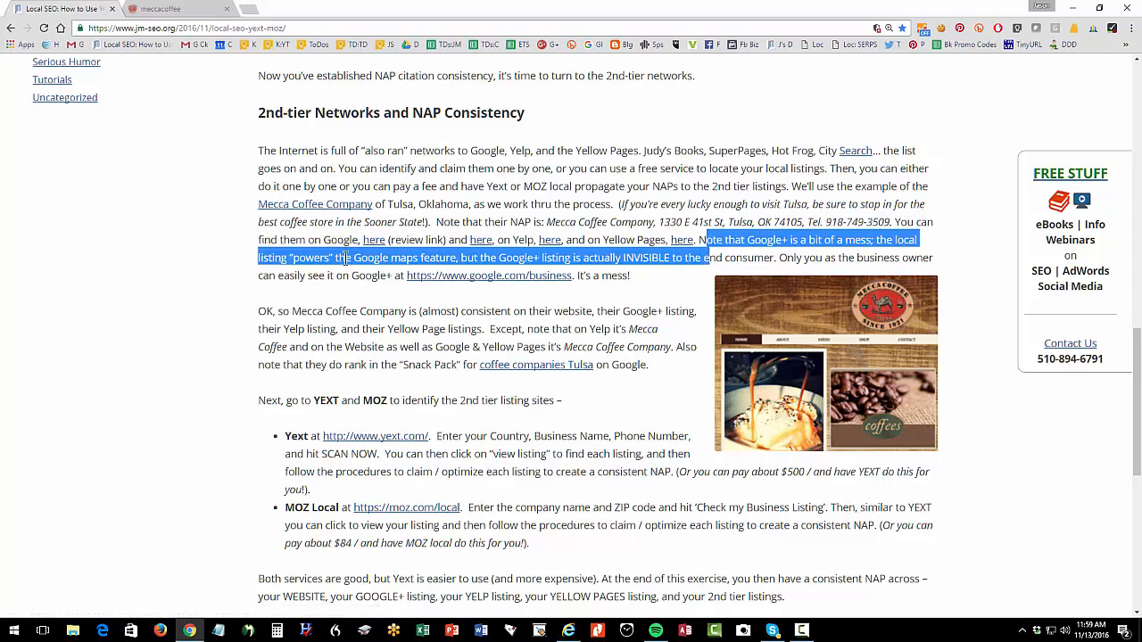
click(374, 239)
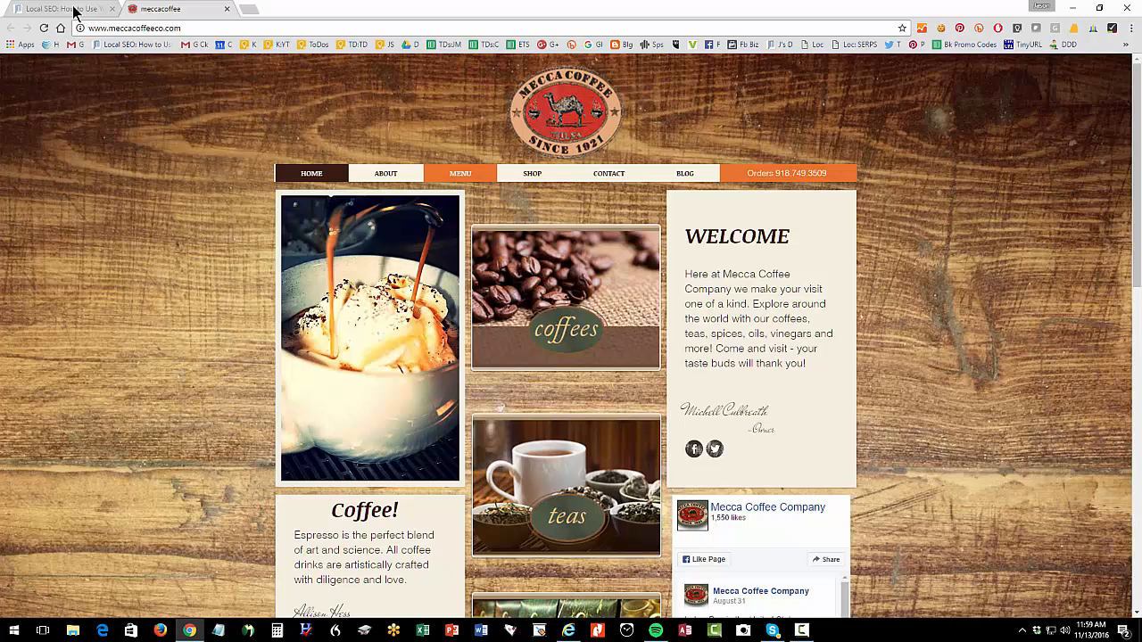
Back on the blog, highlight 'Mecca Coffee' as named on Yelp and scroll to the YEXT/MOZ line
click(58, 9)
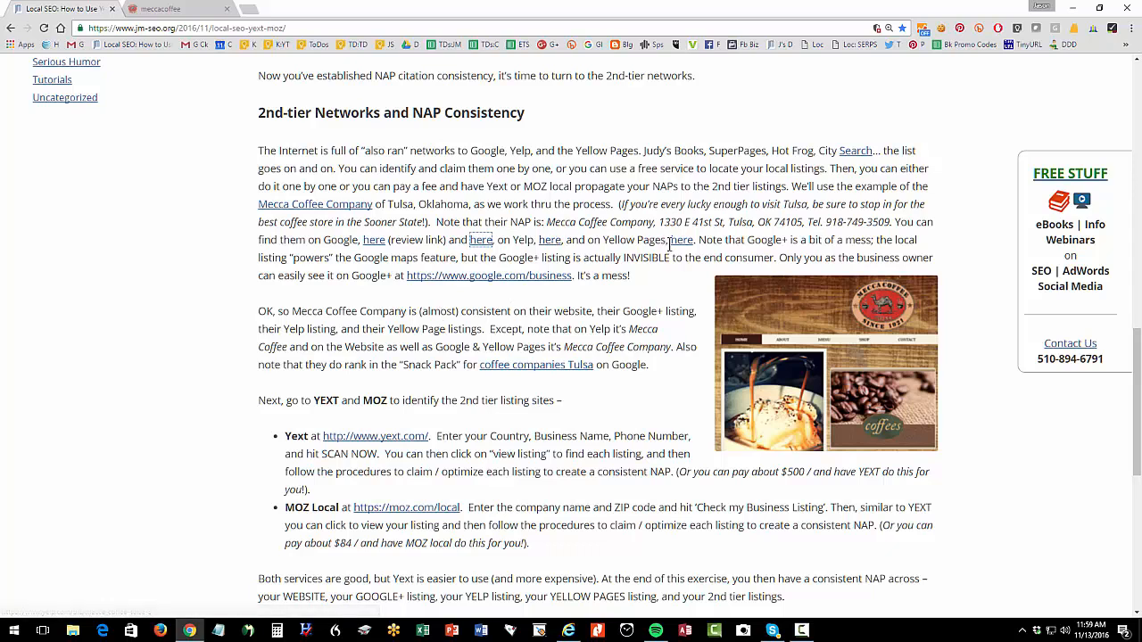
mouse_move(428, 302)
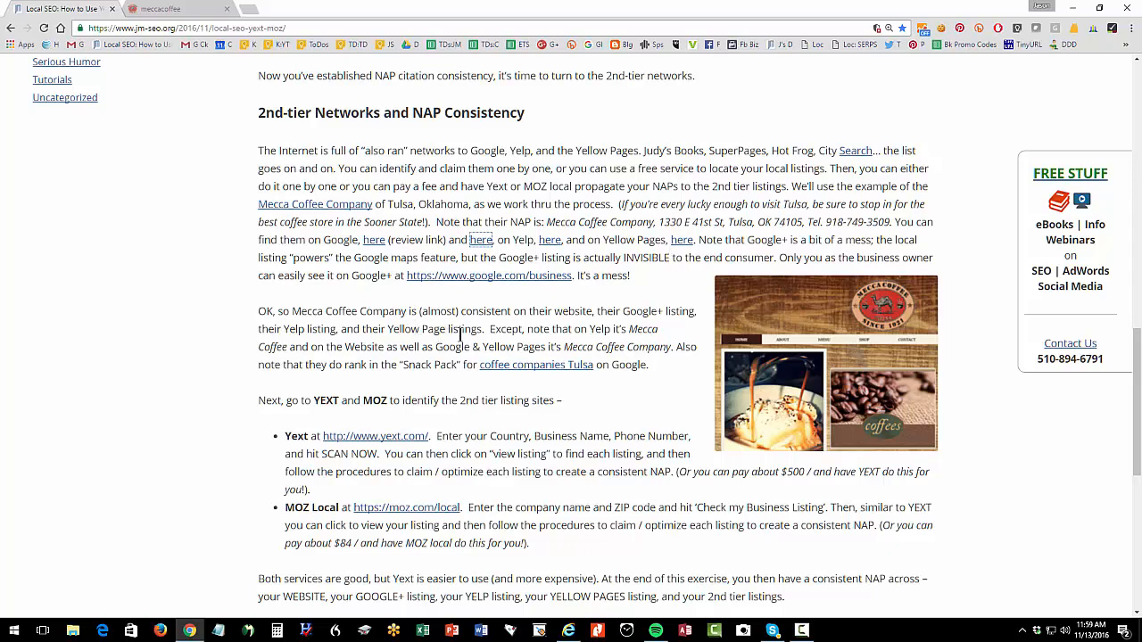
mouse_move(627, 335)
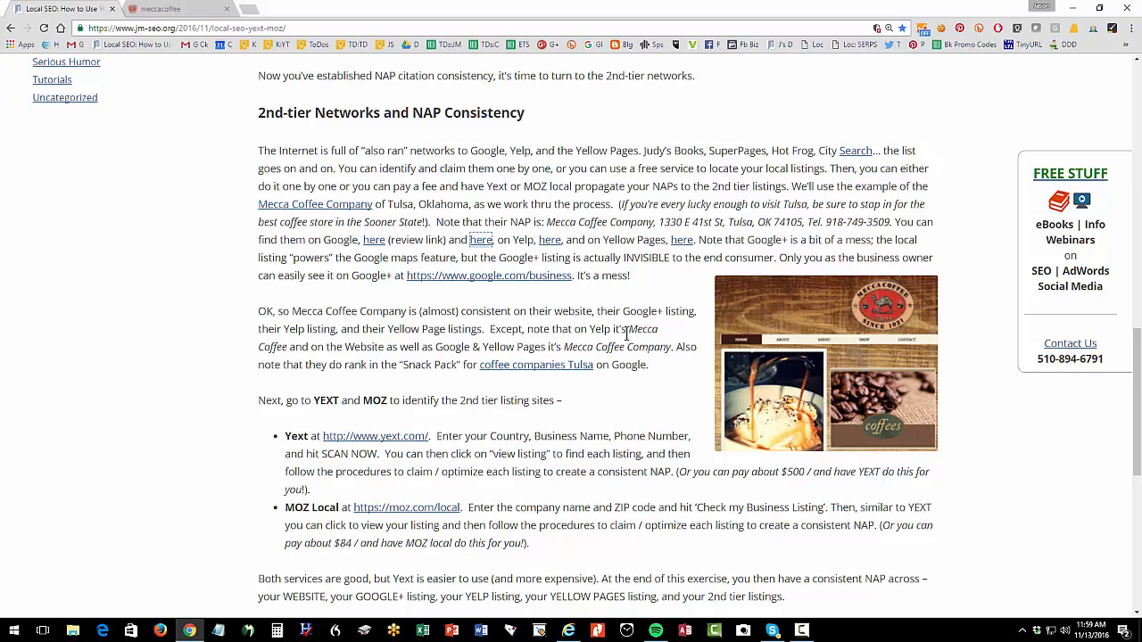
double_click(638, 329)
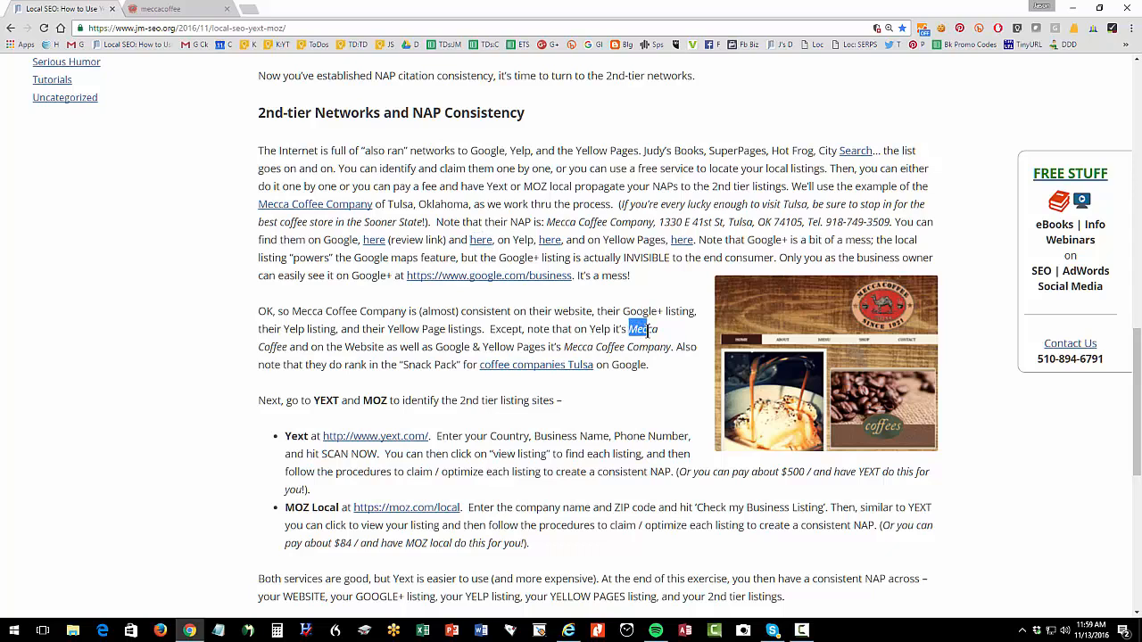
drag(629, 329, 669, 347)
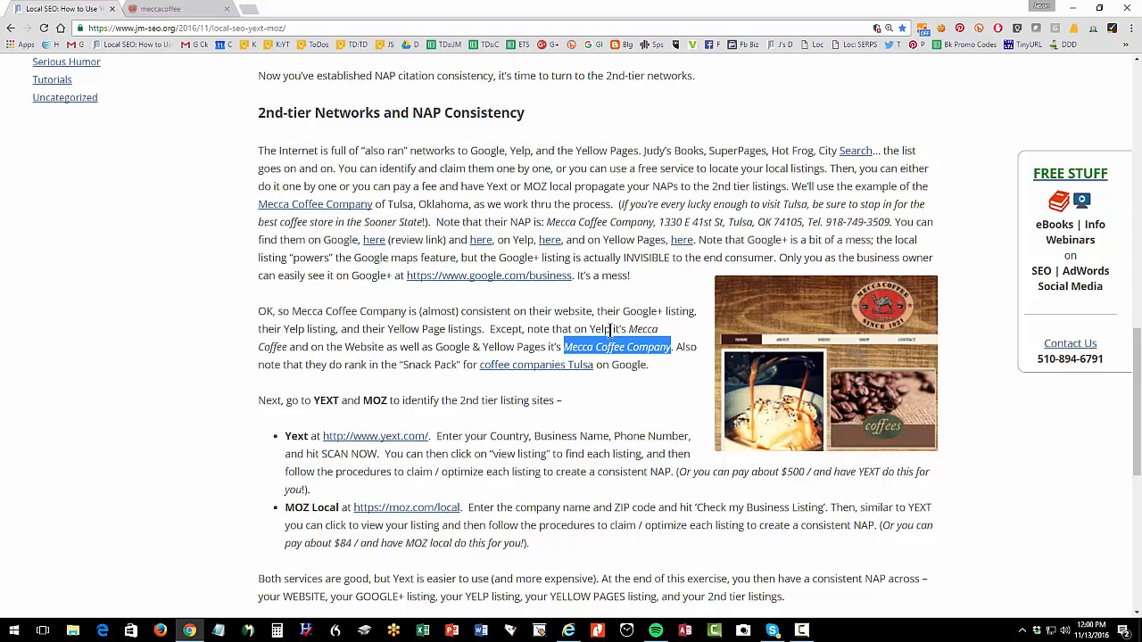
mouse_move(641, 368)
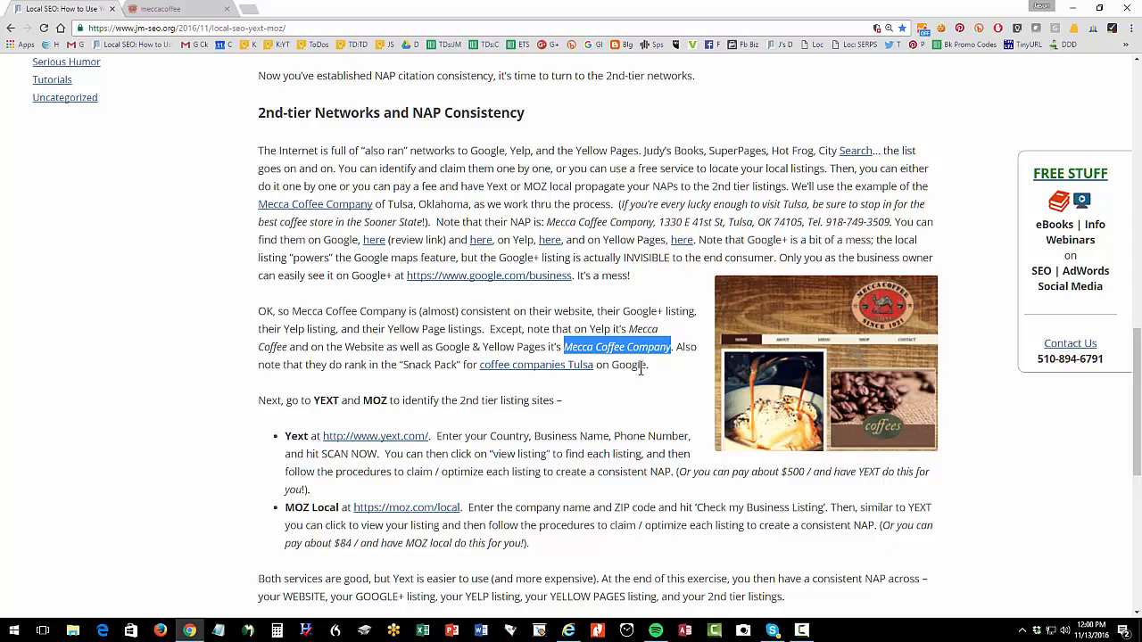
scroll(down, 3)
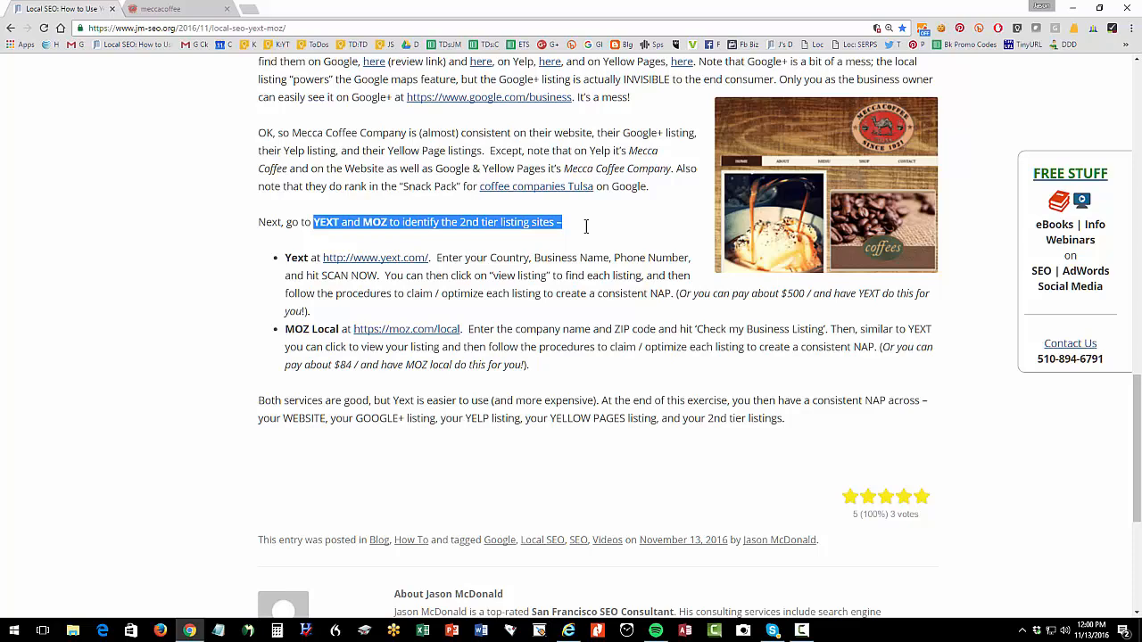
mouse_move(373, 257)
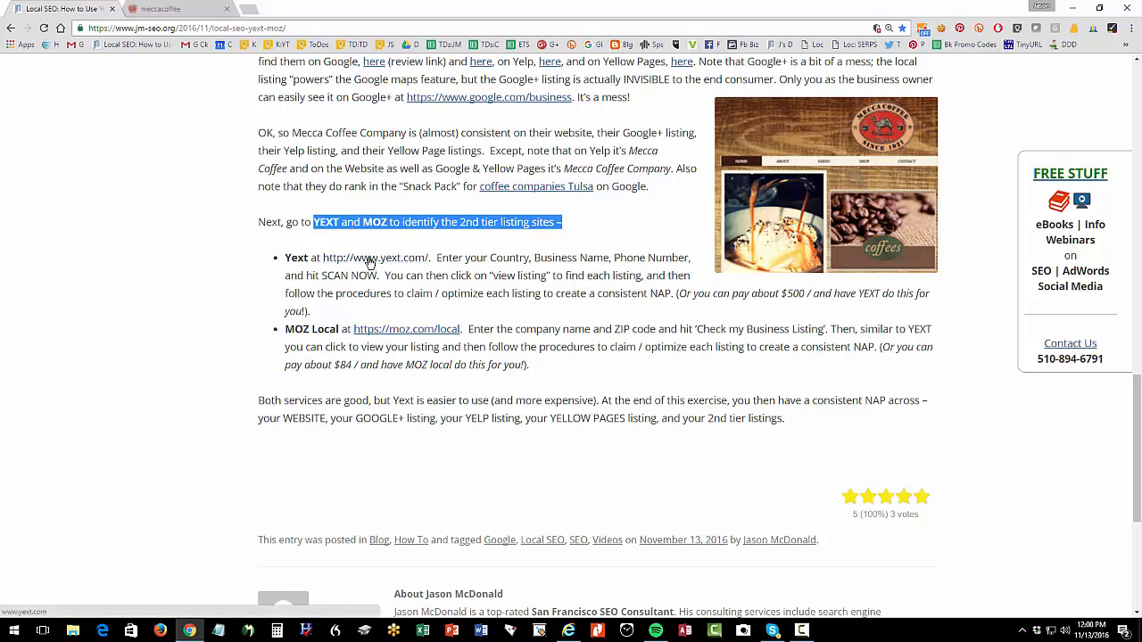
click(375, 258)
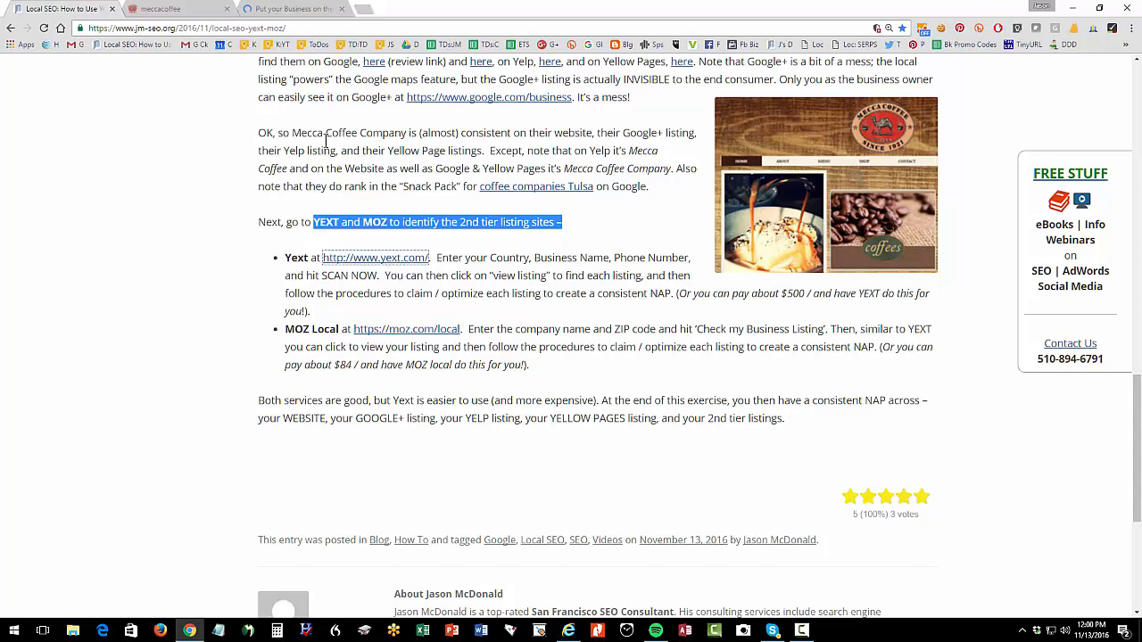
click(290, 8)
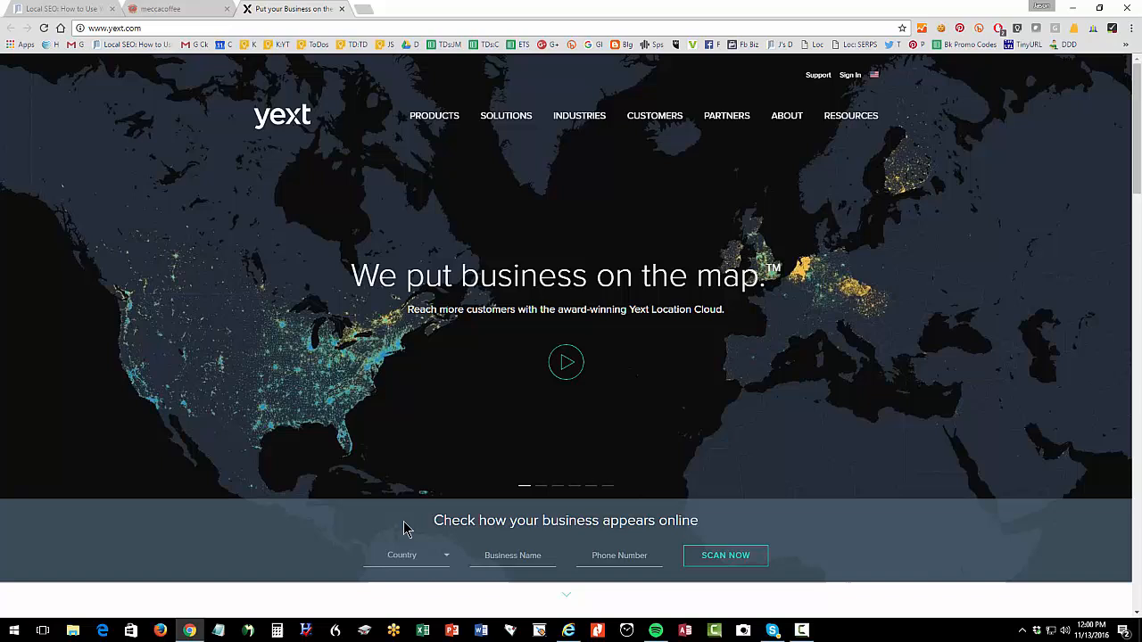
click(409, 555)
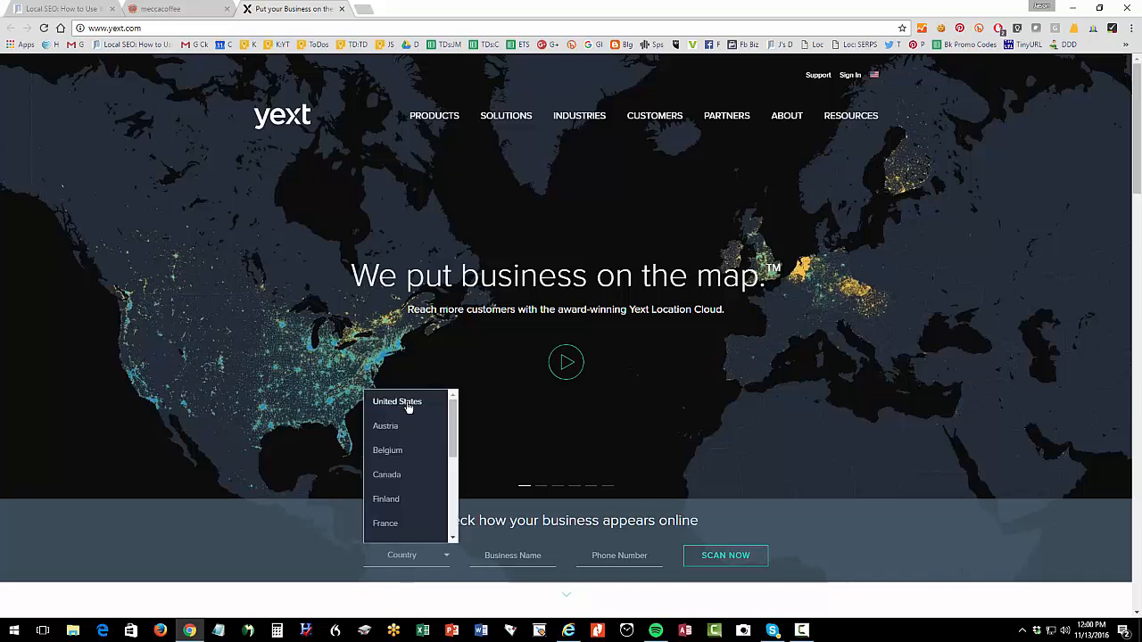
click(397, 400)
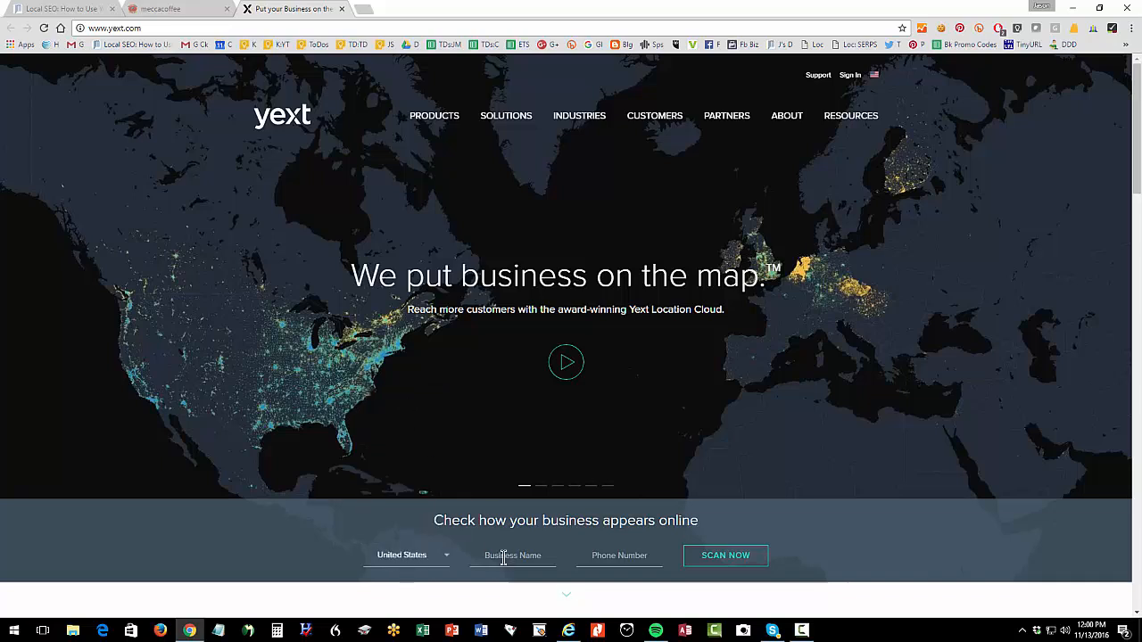
text(Mecca)
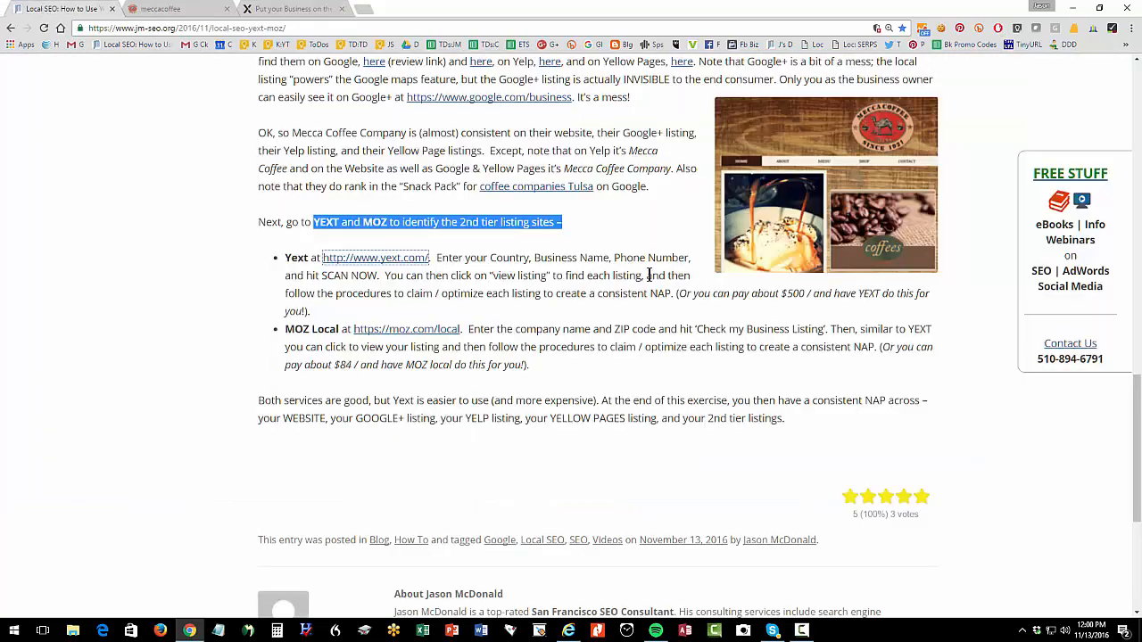
scroll(up, 3)
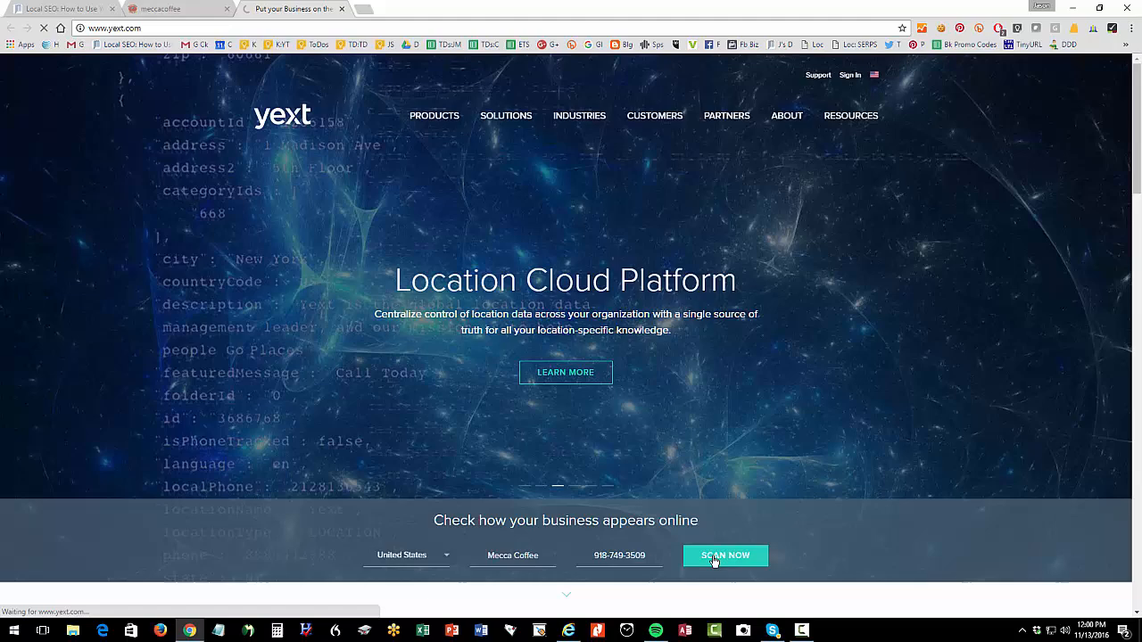
click(724, 555)
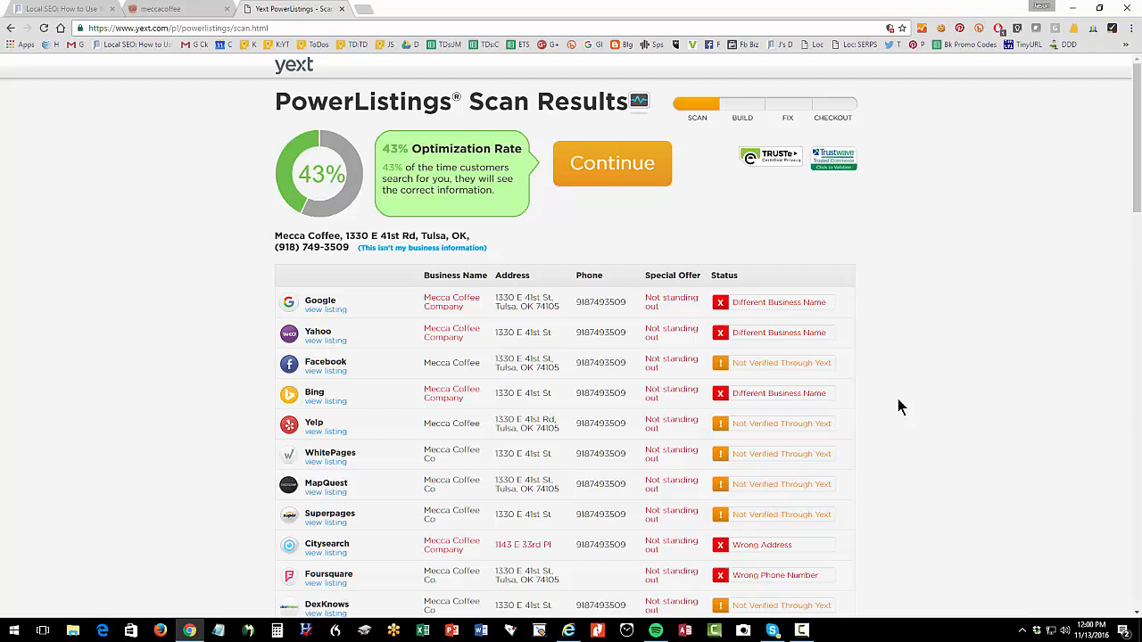
Scroll the 43% optimization results and open Mecca Coffee's Superpages listing
scroll(down, 3)
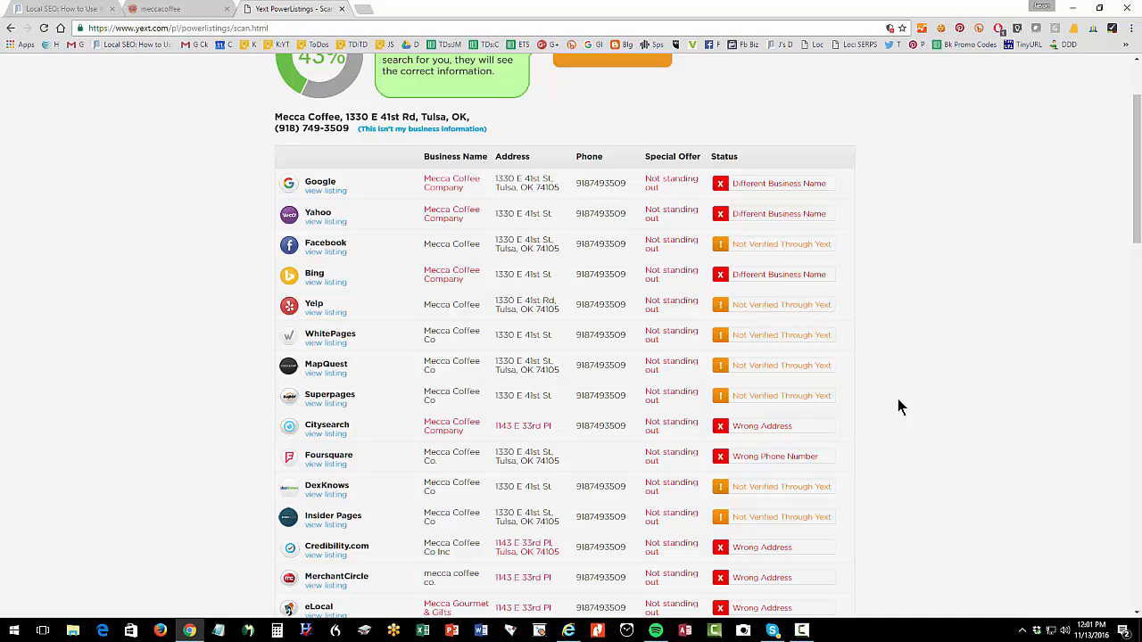
mouse_move(476, 238)
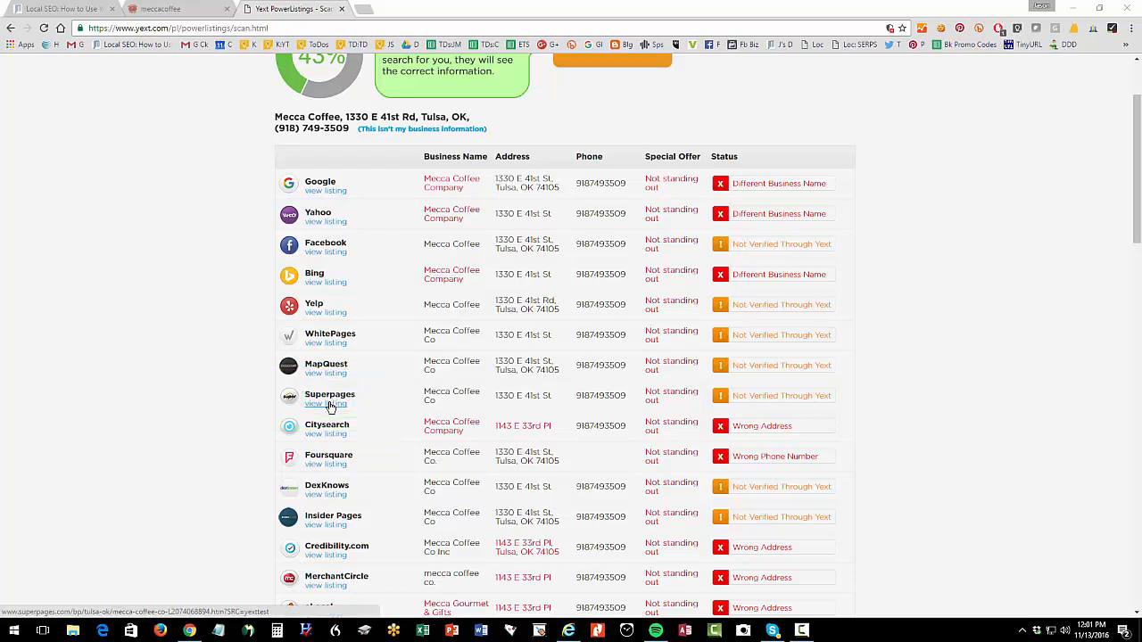
click(325, 403)
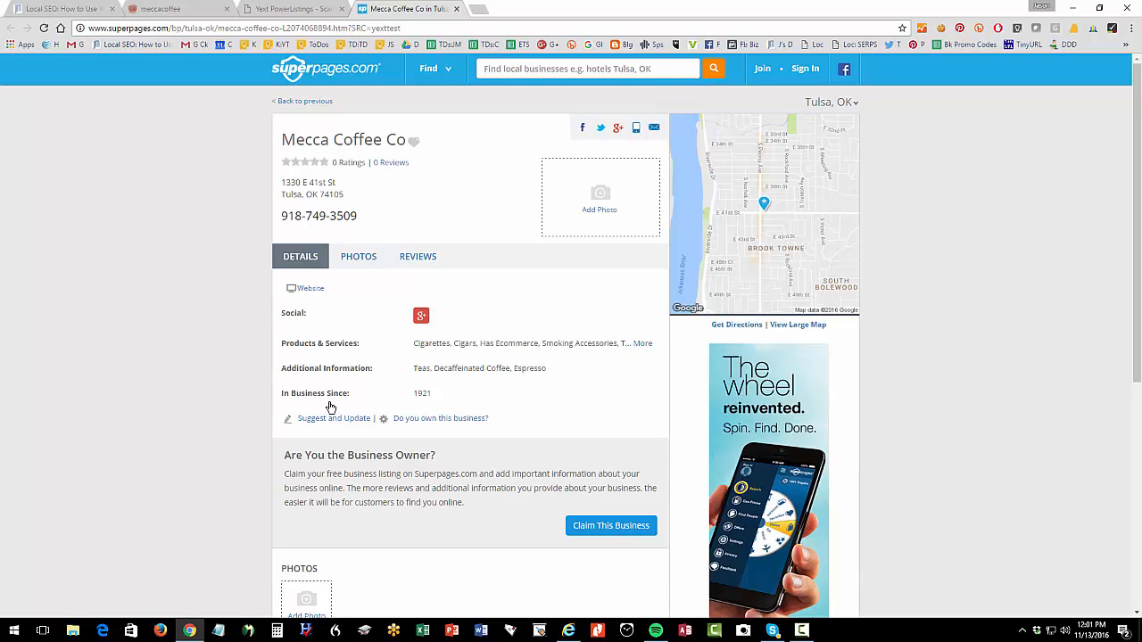
mouse_move(331, 407)
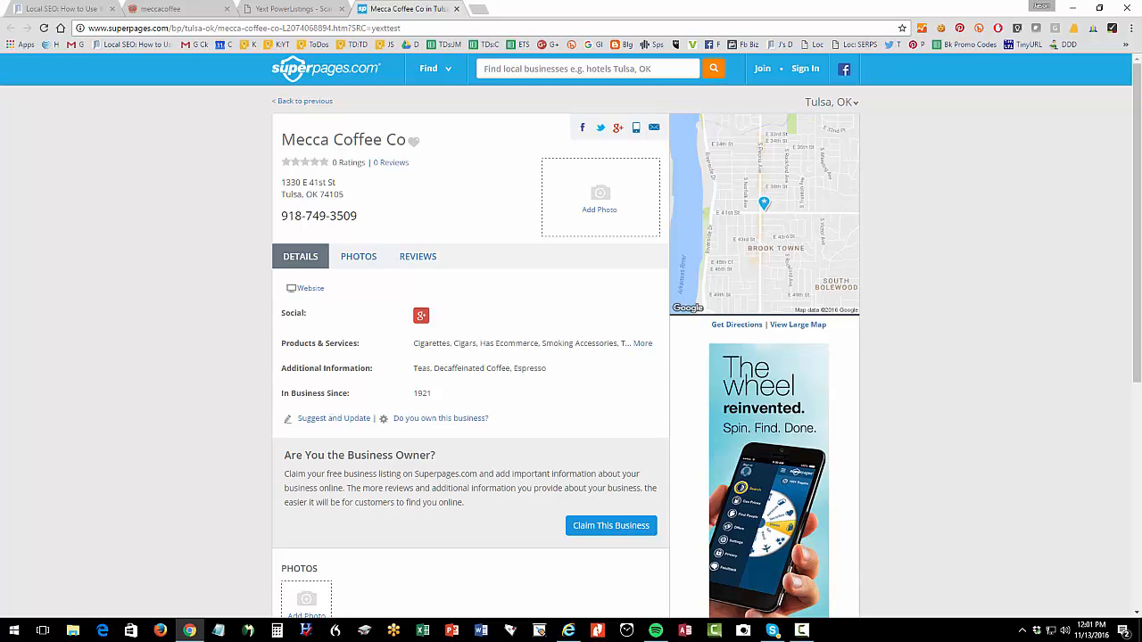
mouse_move(1061, 312)
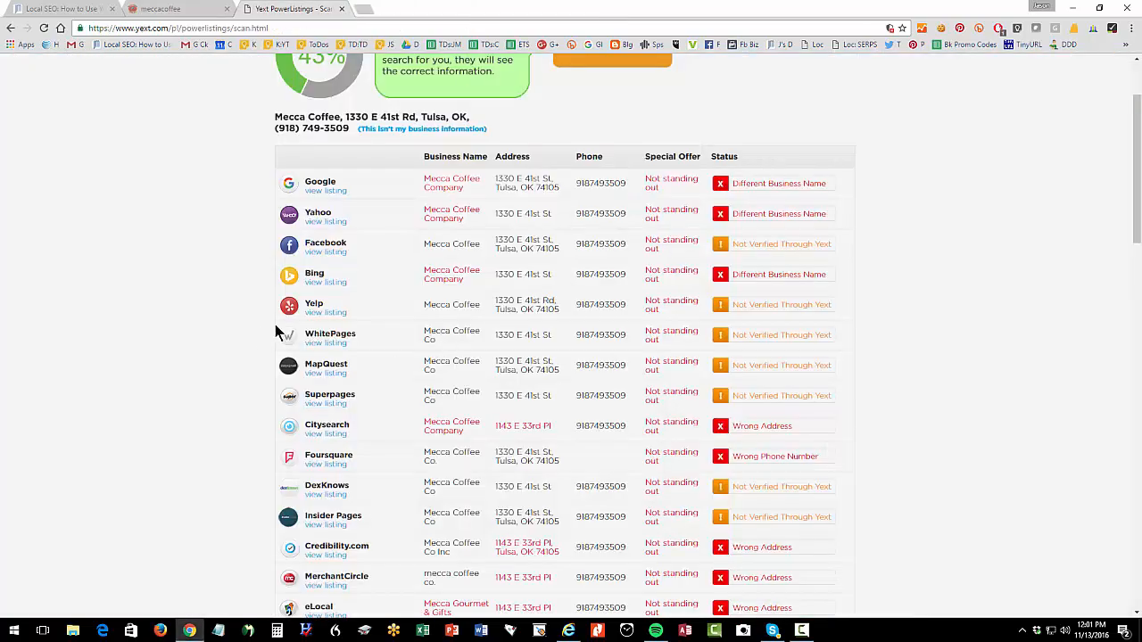
mouse_move(886, 187)
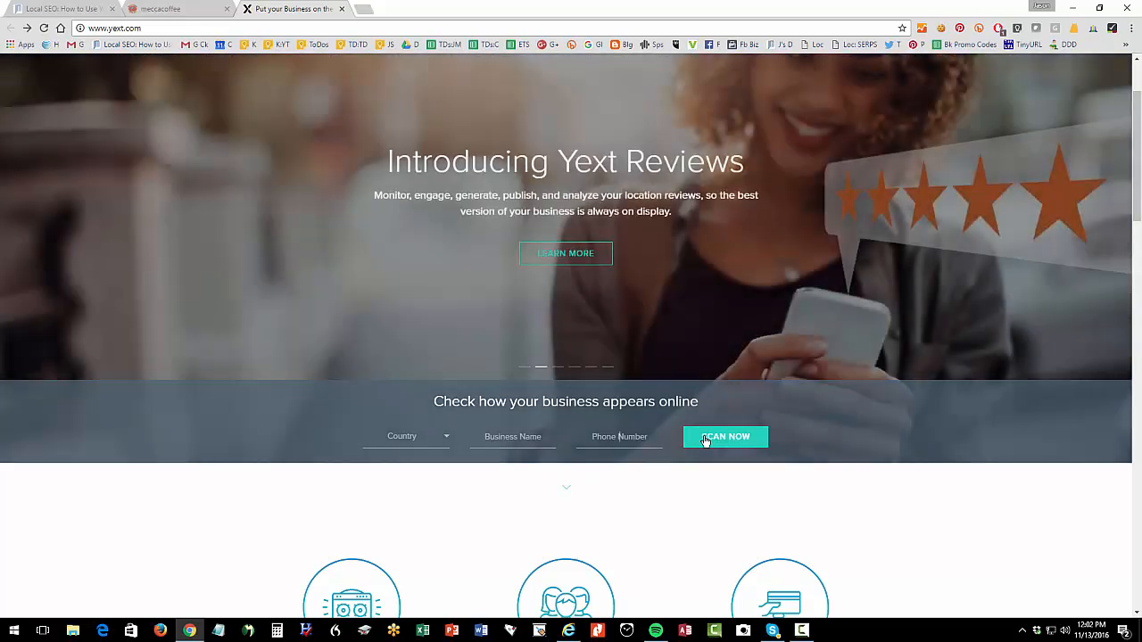
mouse_move(453, 170)
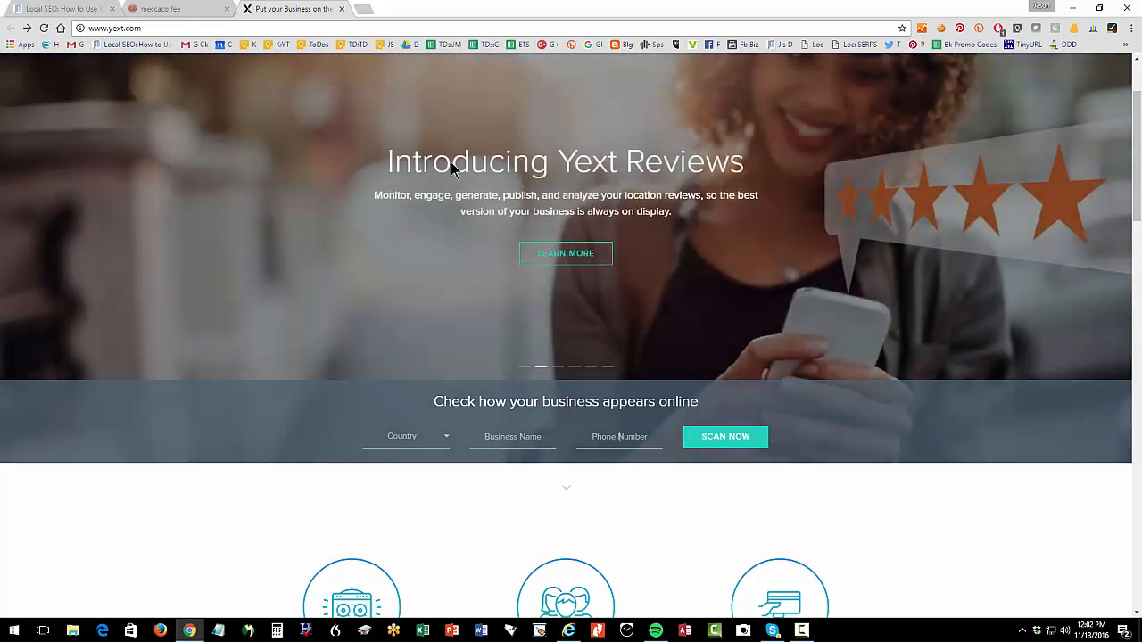
Return to the JM SEO blog tab at its MOZ Local instructions
click(161, 8)
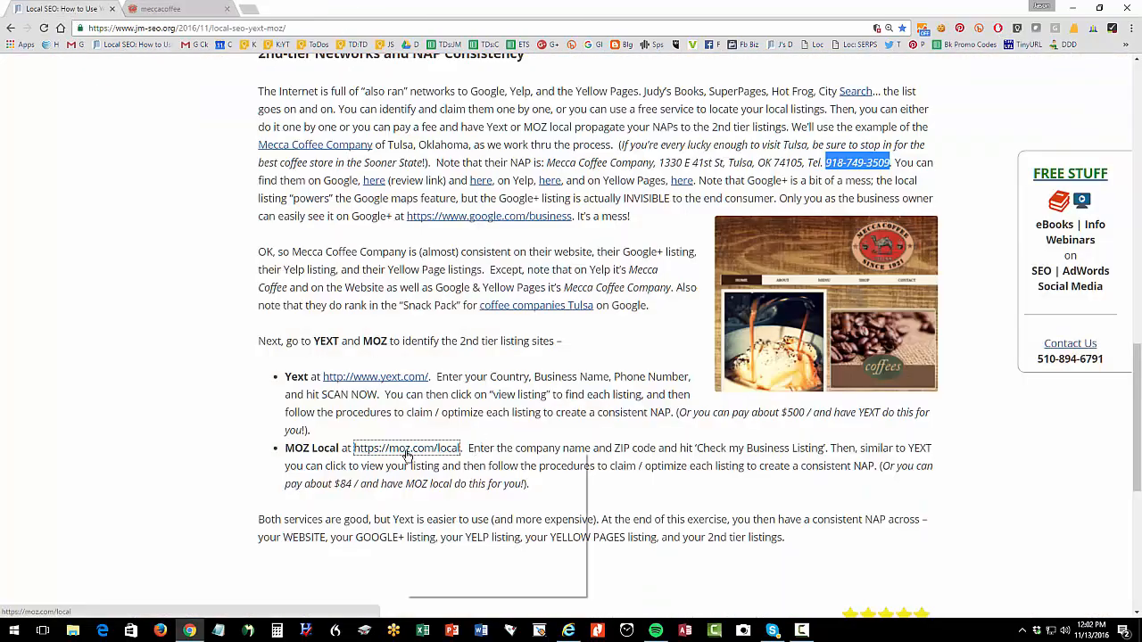
click(406, 448)
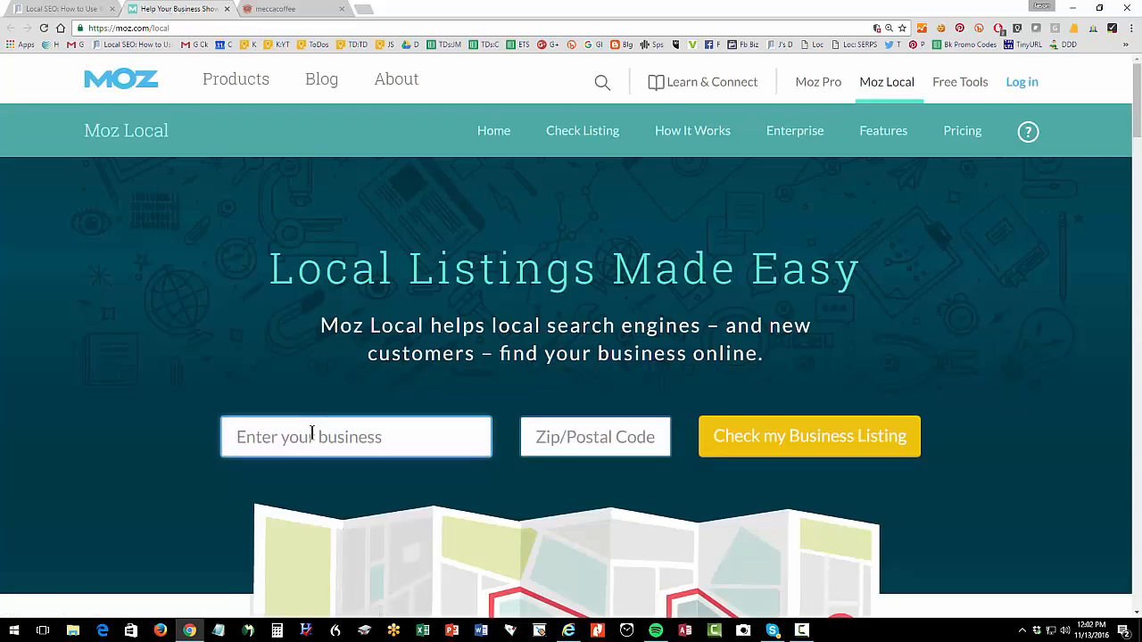
text(M)
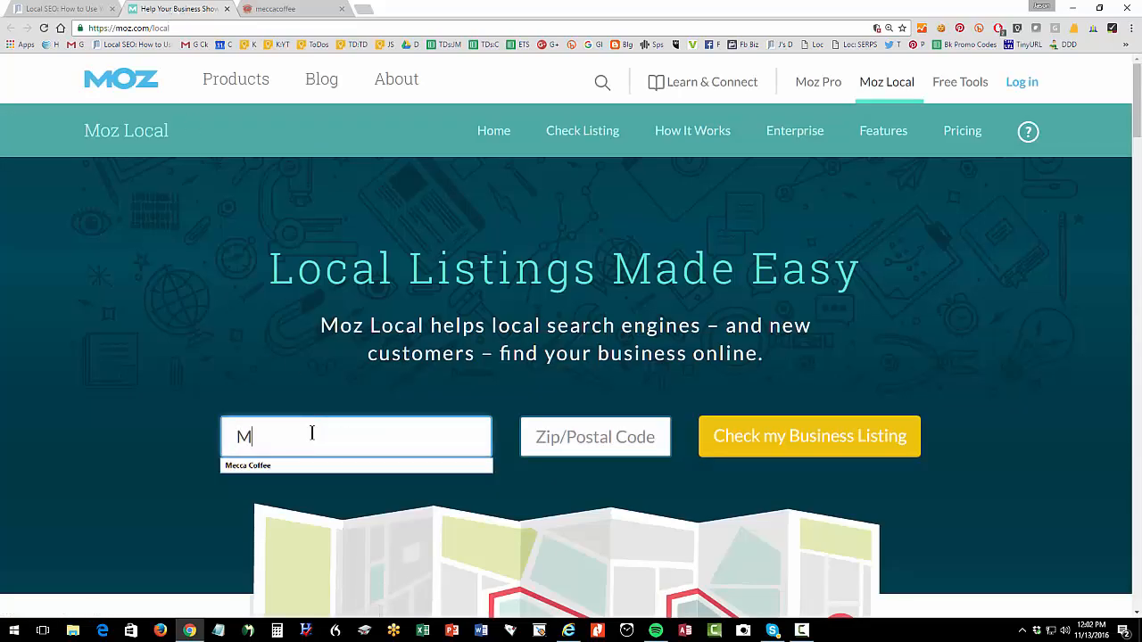
text(ecca Coffee)
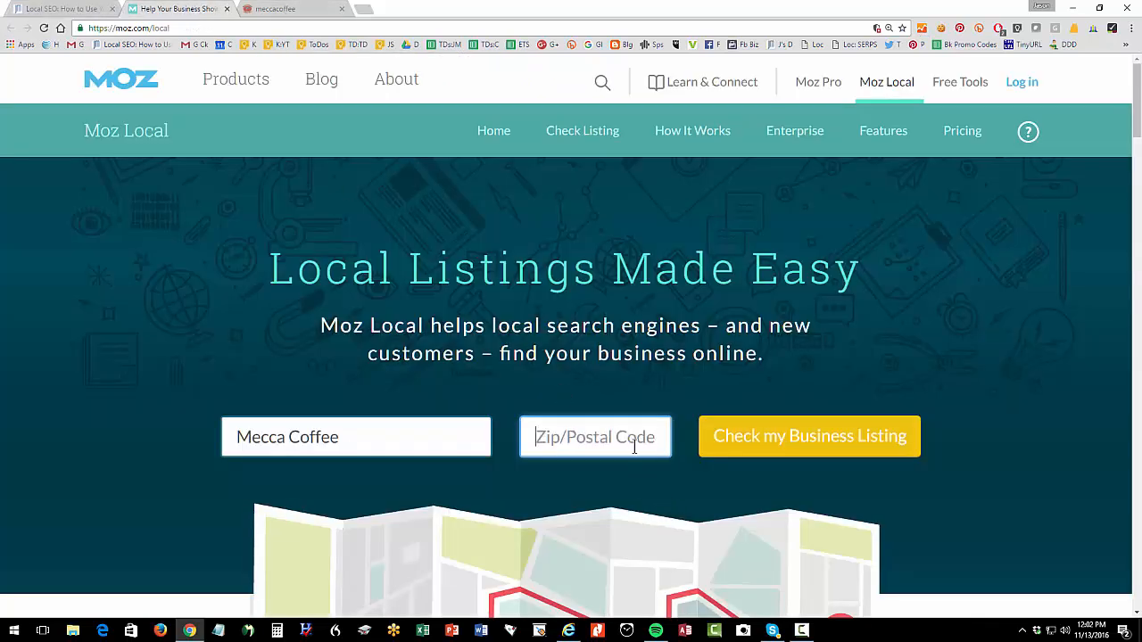
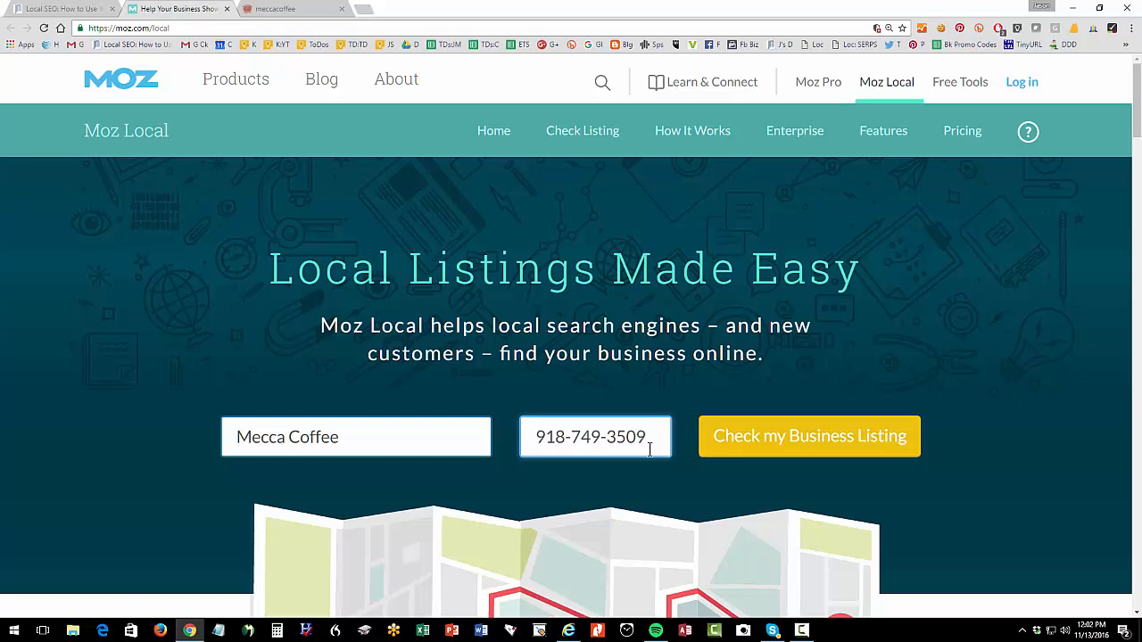
text(74105)
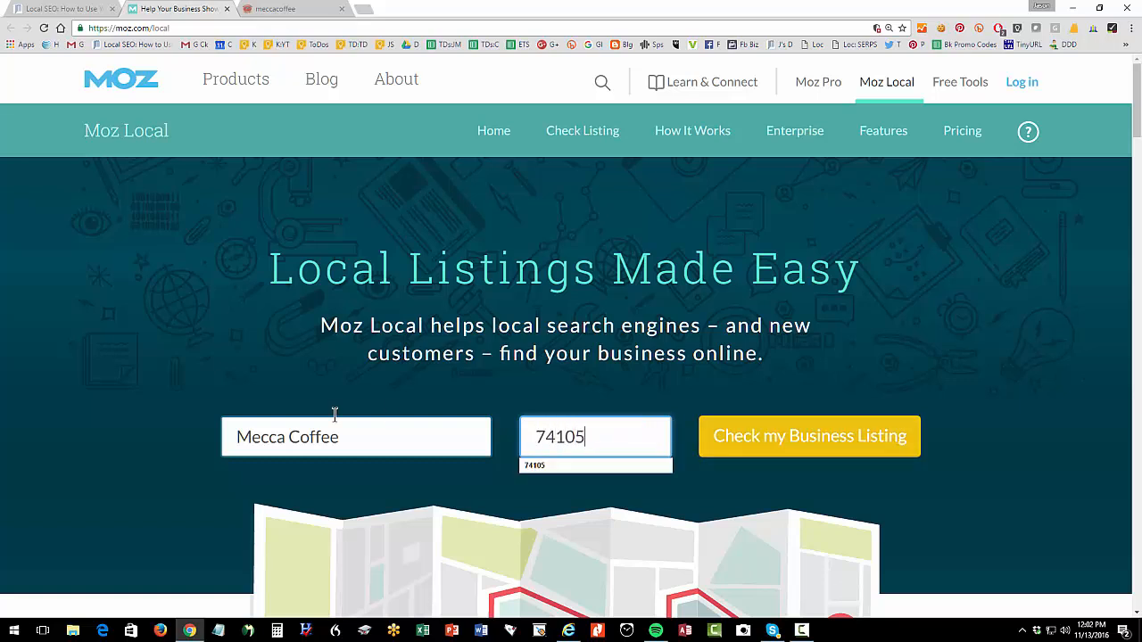
mouse_move(809, 443)
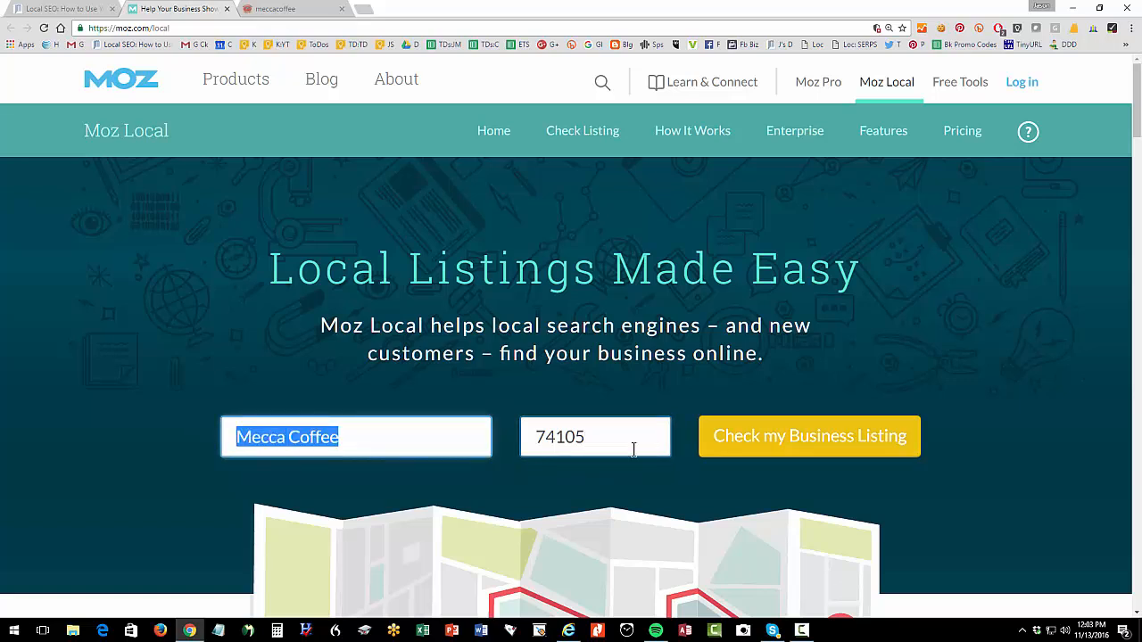
click(809, 436)
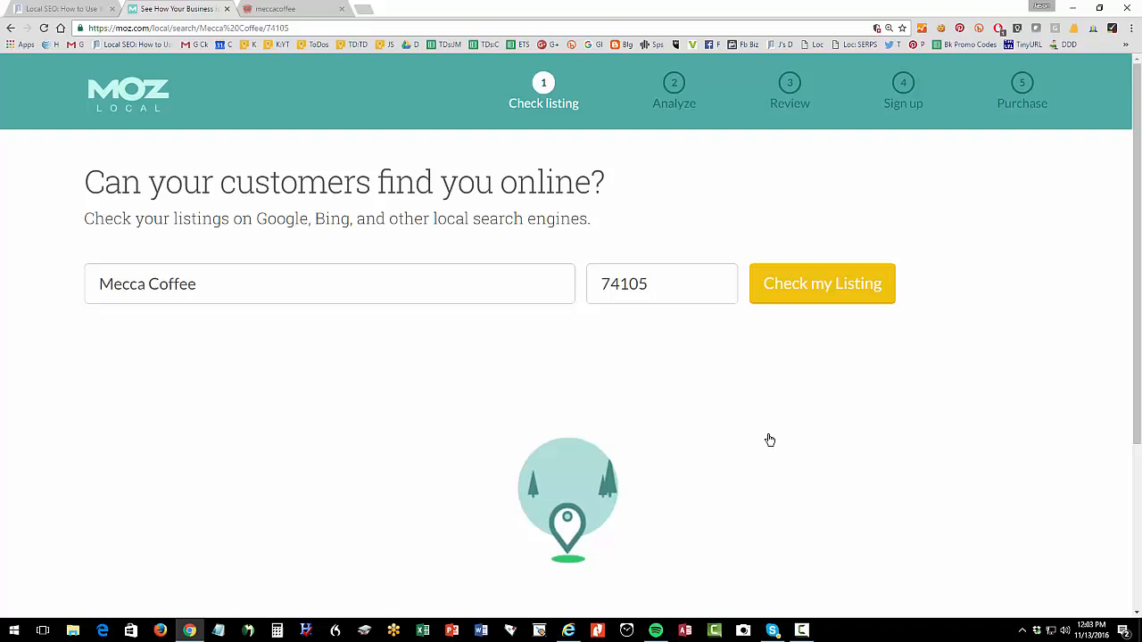
Open the Moz Local report for Mecca Coffee Company at 1330 E 41st St
click(822, 283)
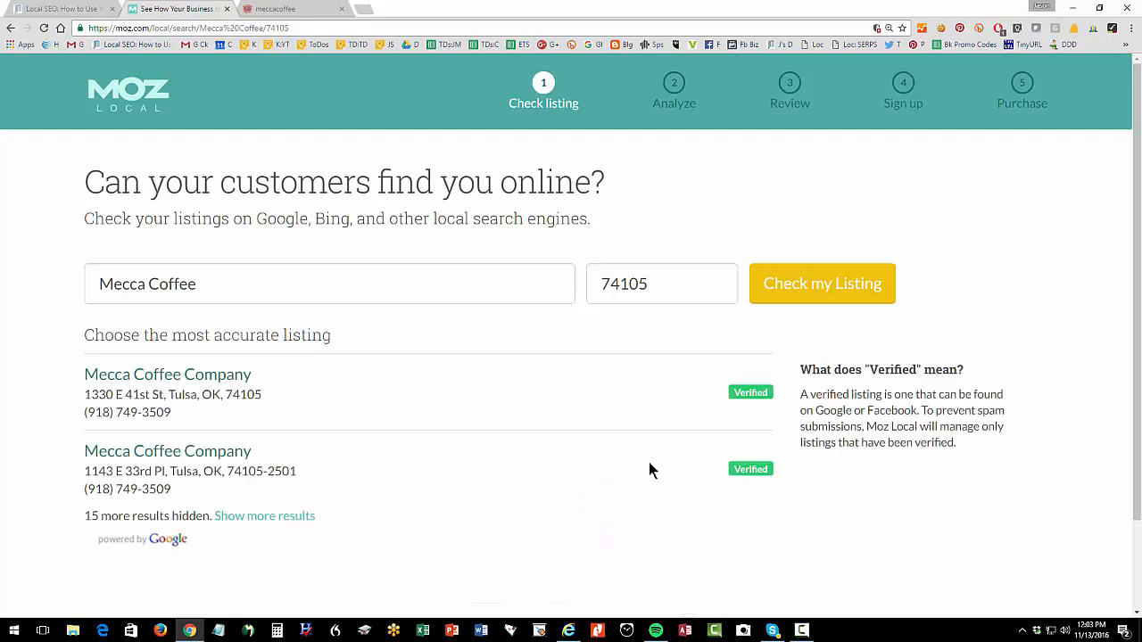
mouse_move(553, 415)
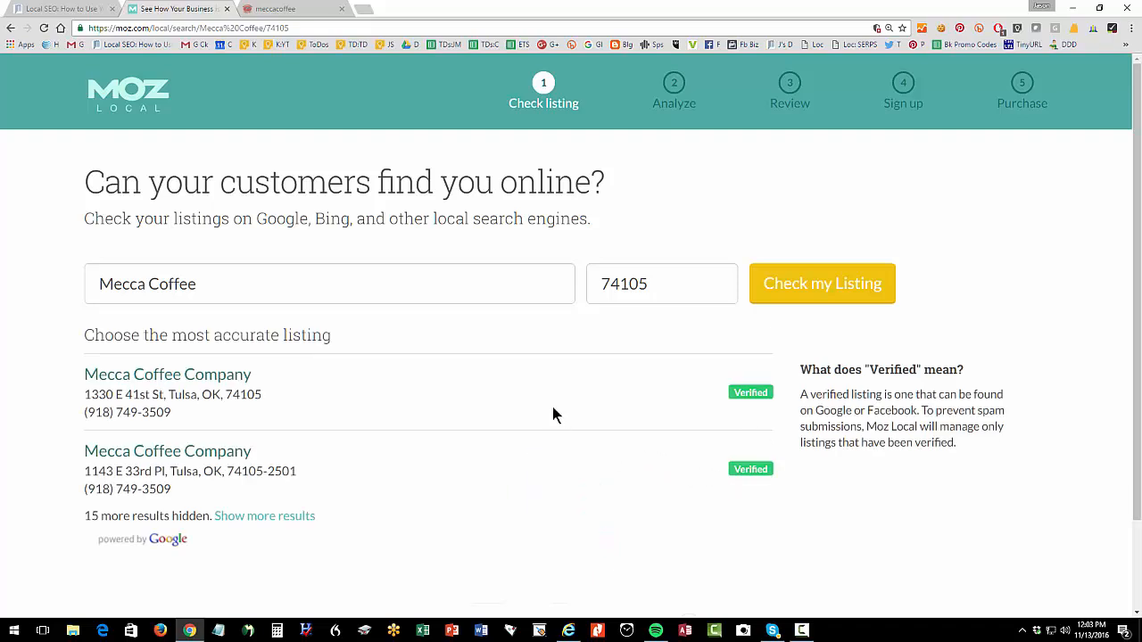
scroll(down, 3)
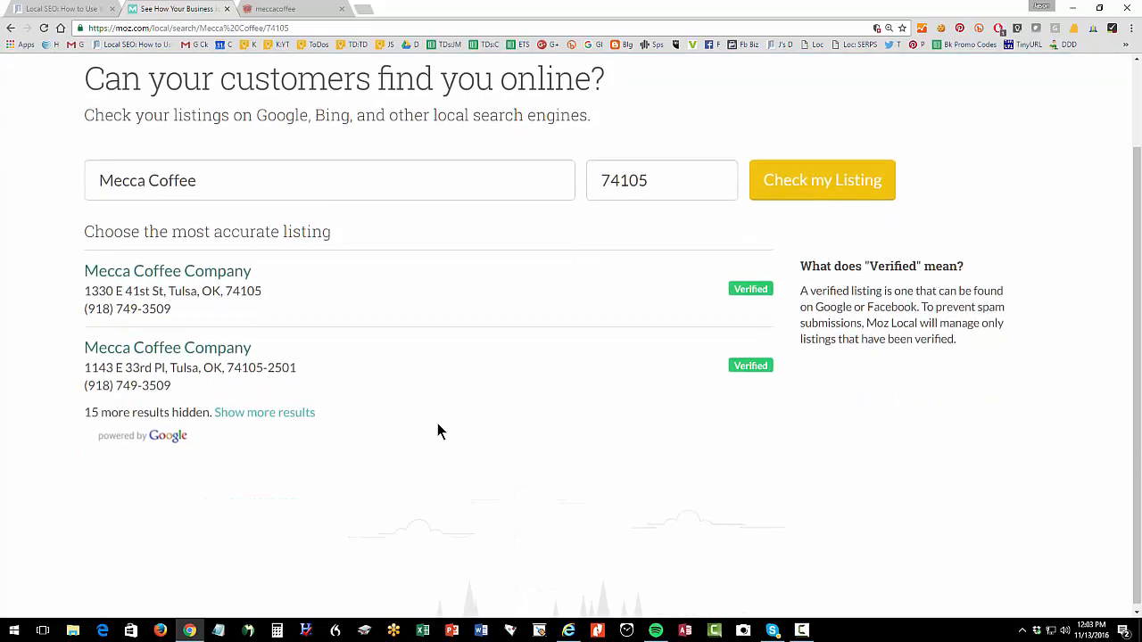
click(167, 270)
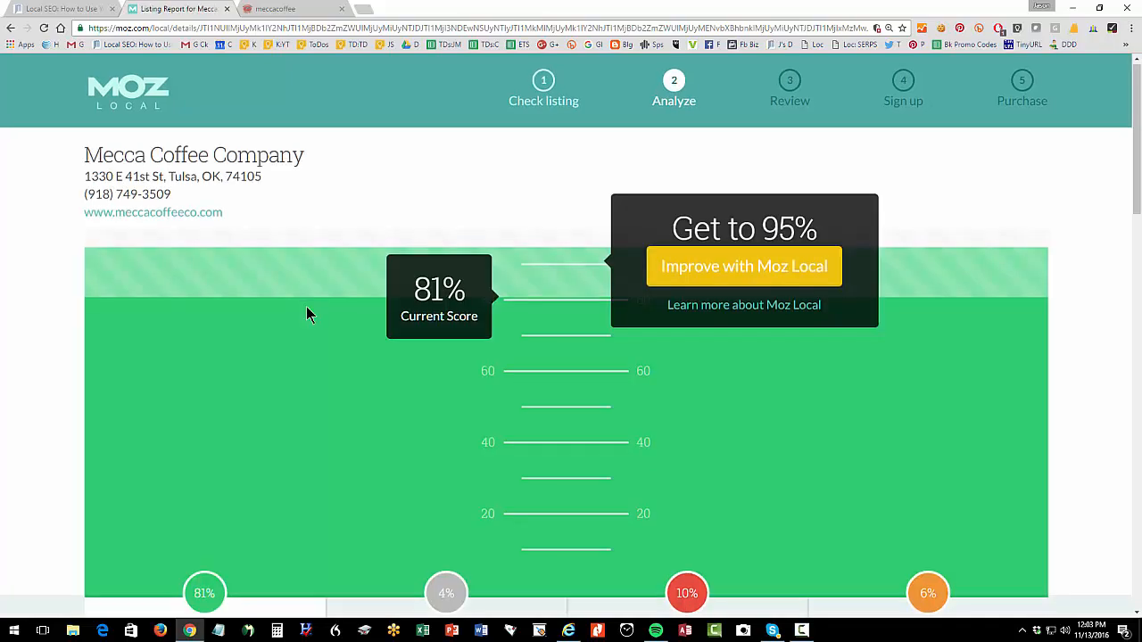
Review the 8 incomplete Mecca Coffee listings and start updating the Hotfrog listing
scroll(down, 3)
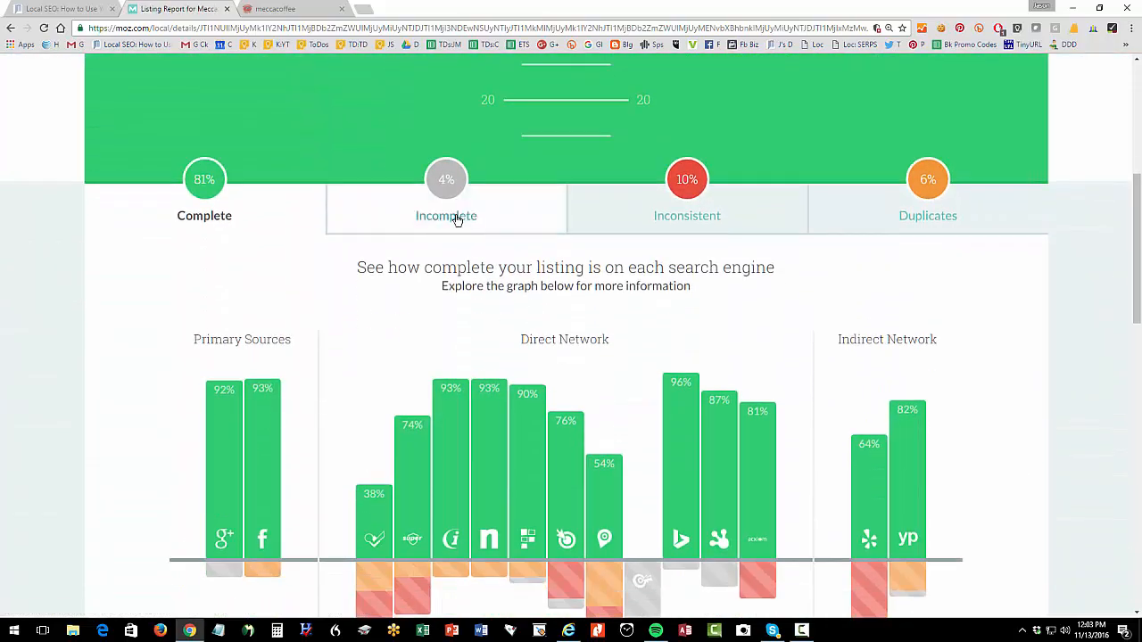
click(446, 215)
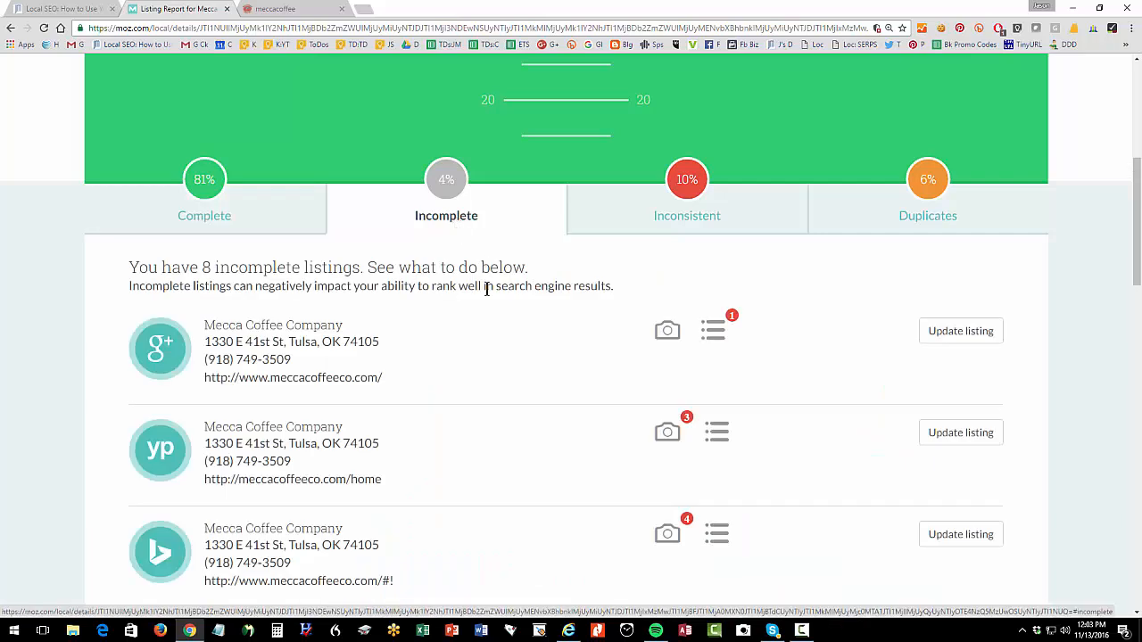
scroll(down, 3)
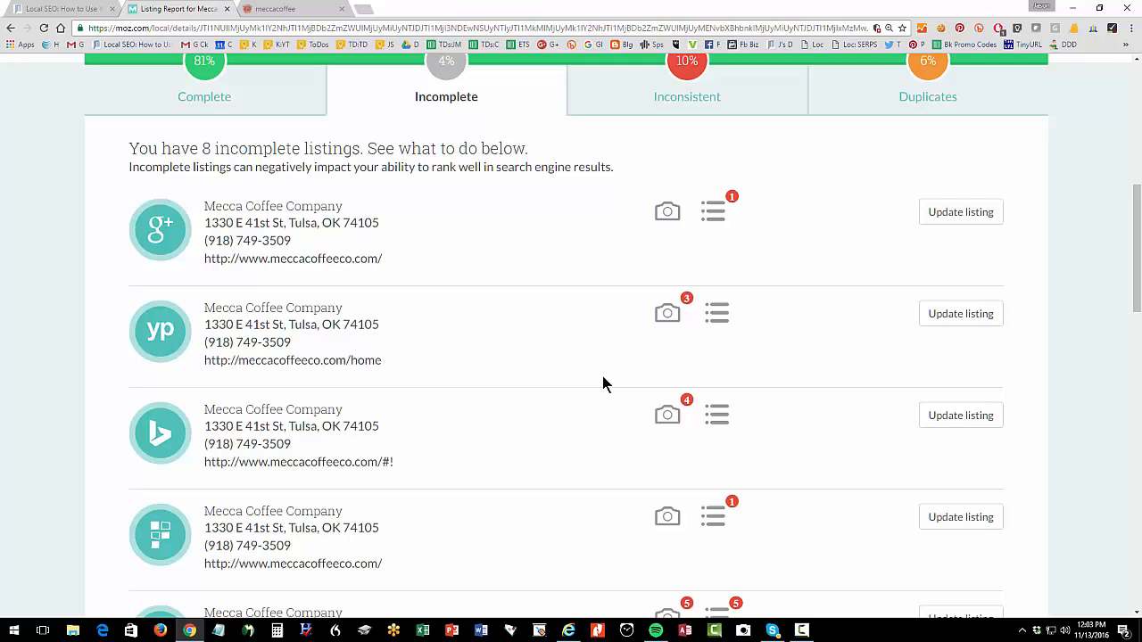
scroll(down, 3)
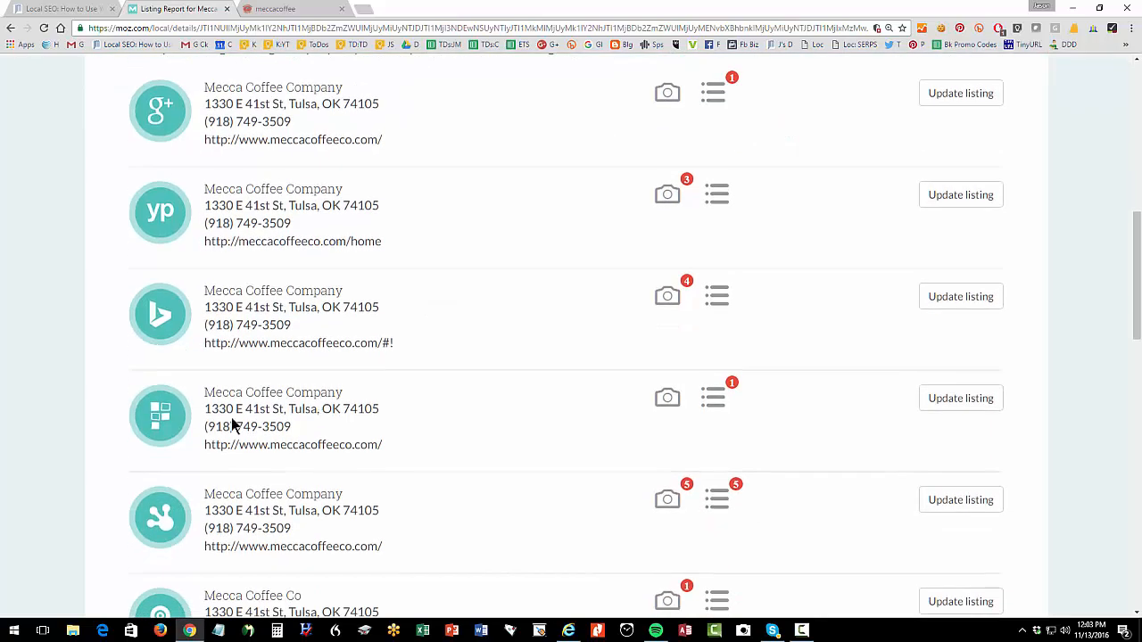
scroll(down, 3)
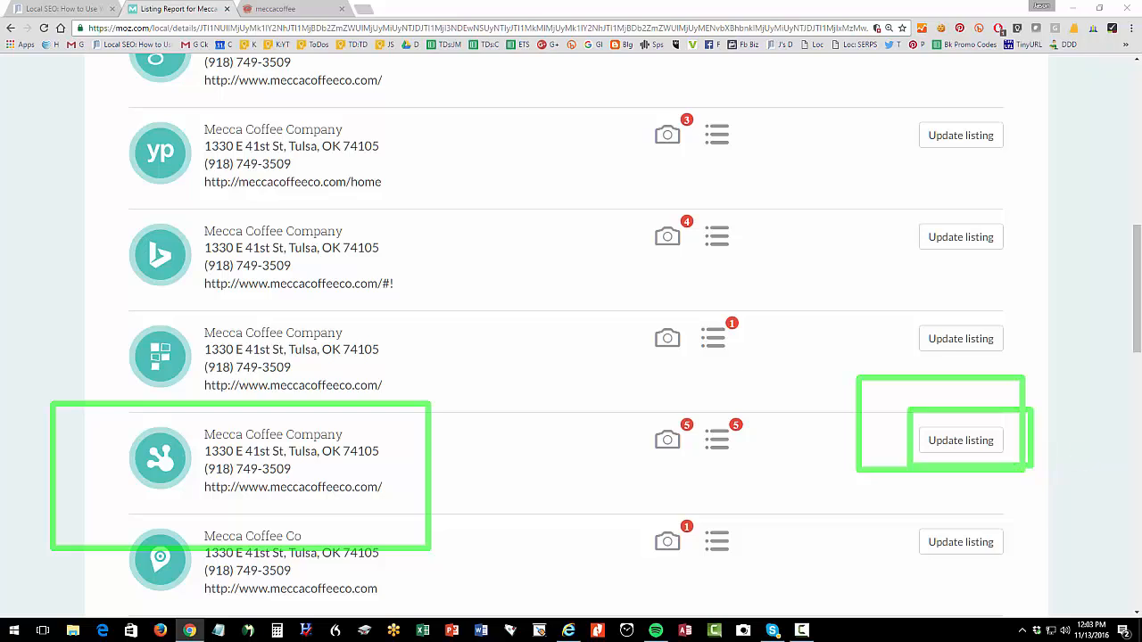
click(961, 440)
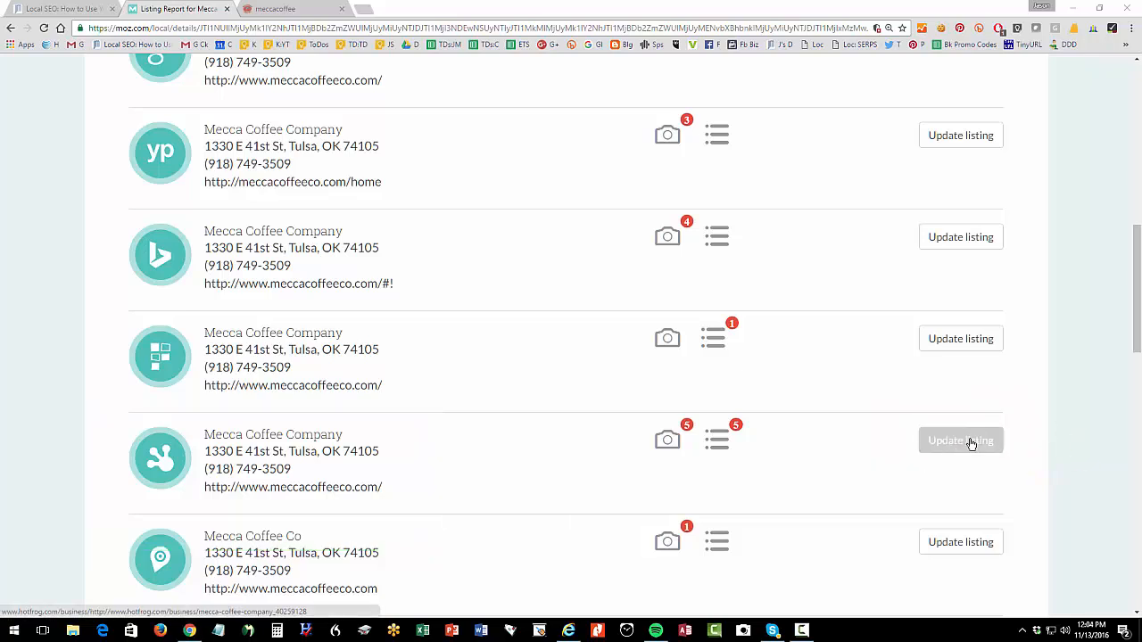
click(961, 440)
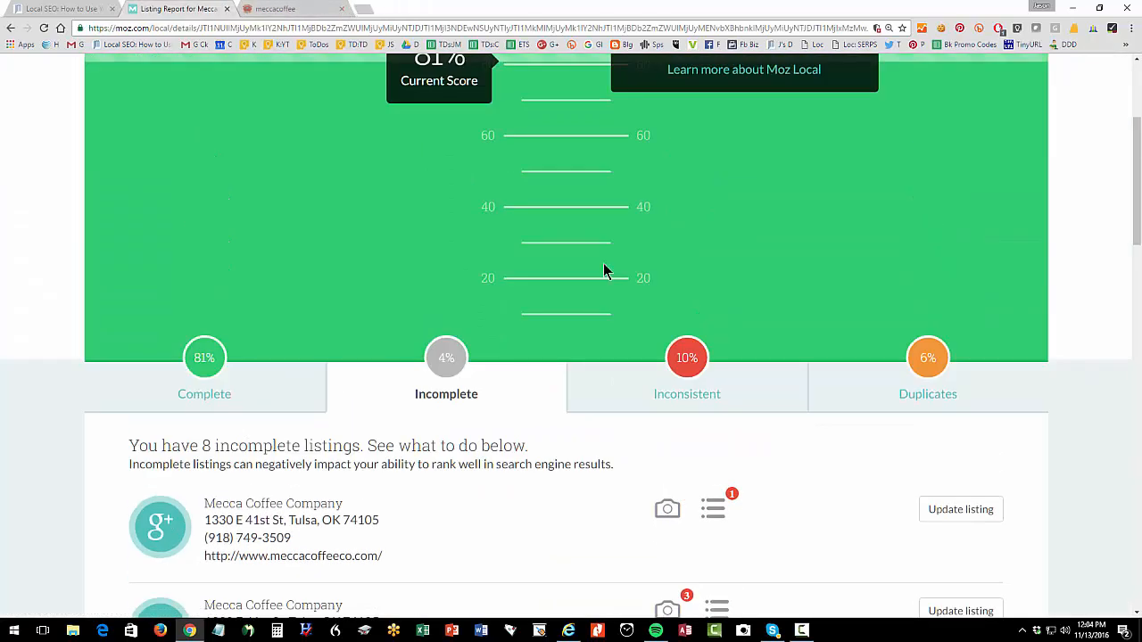
Review the listings inconsistent across 6 engines, then the 12 possible duplicates
click(687, 394)
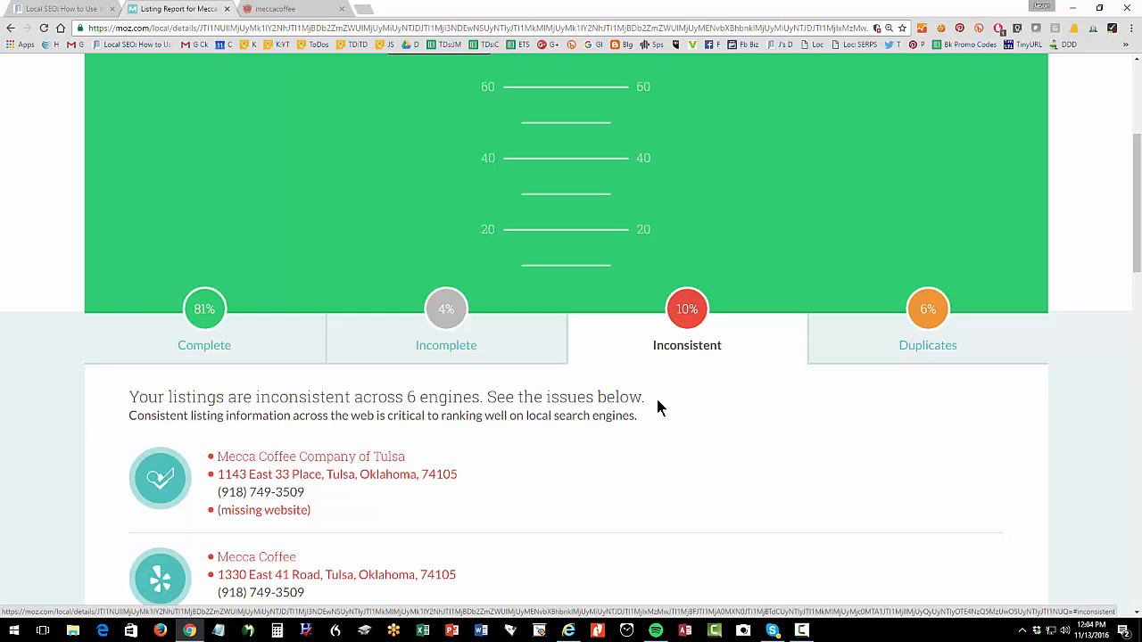
scroll(down, 3)
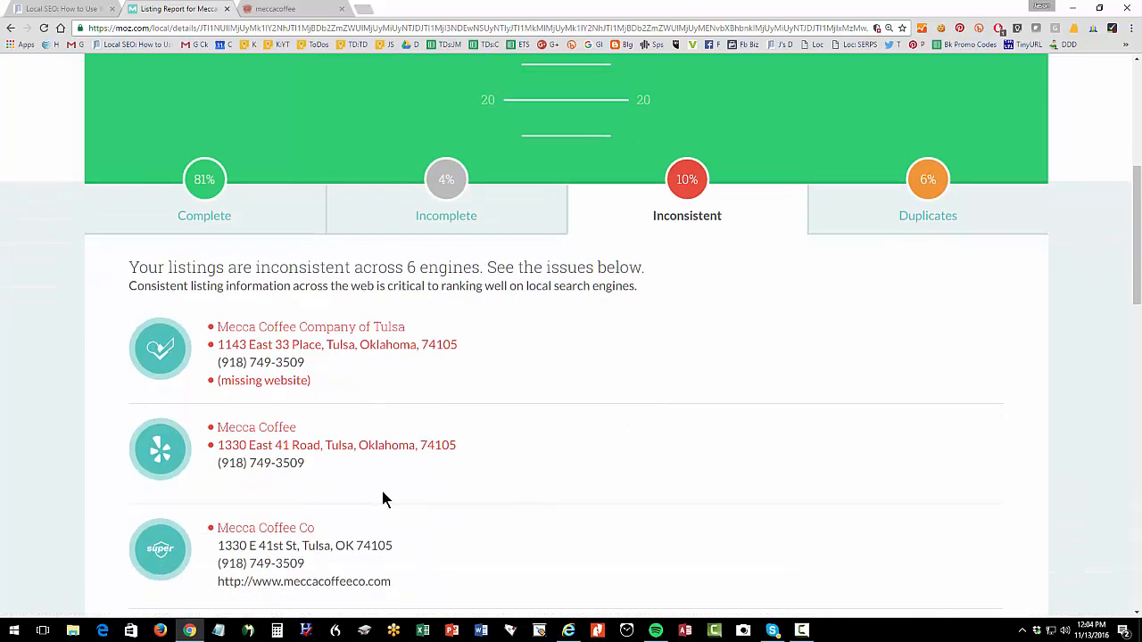
scroll(down, 3)
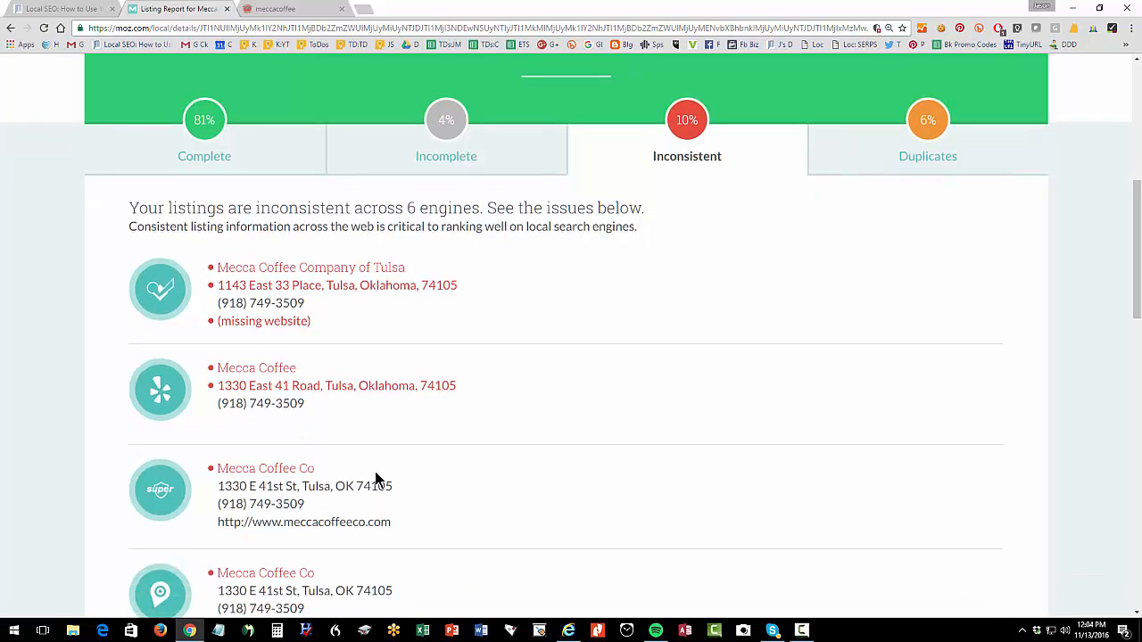
scroll(down, 3)
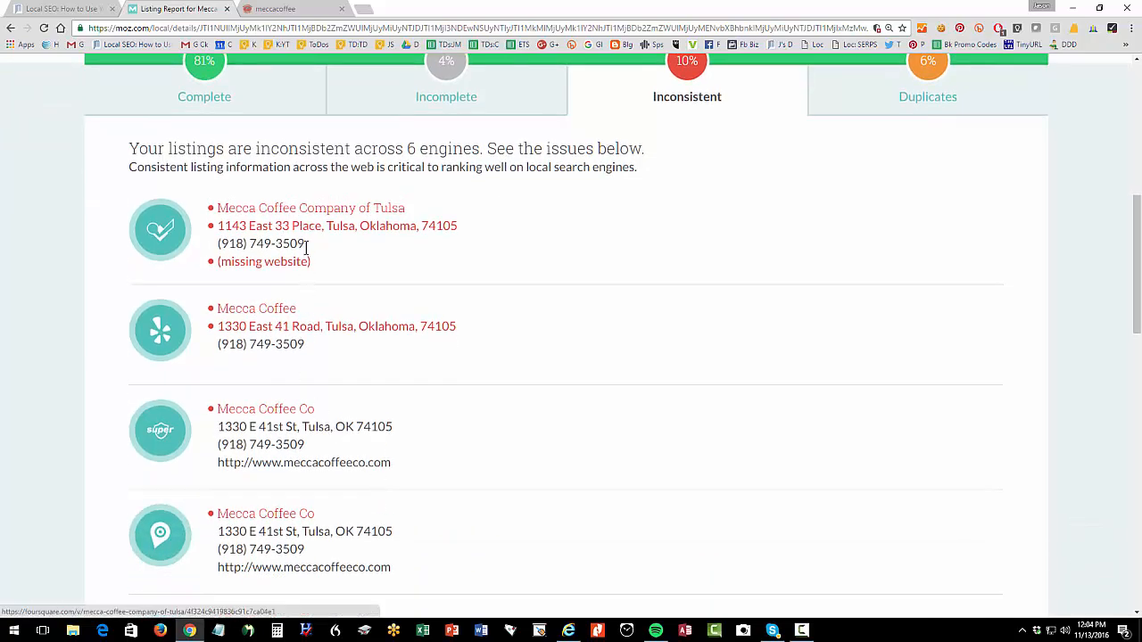
scroll(down, 3)
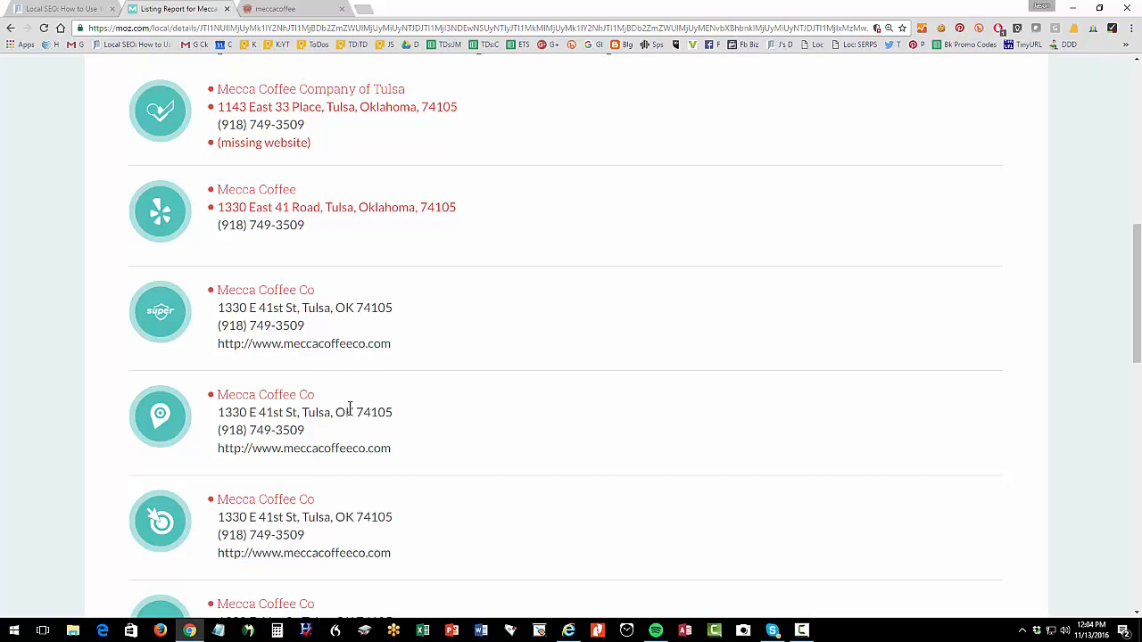
scroll(up, 3)
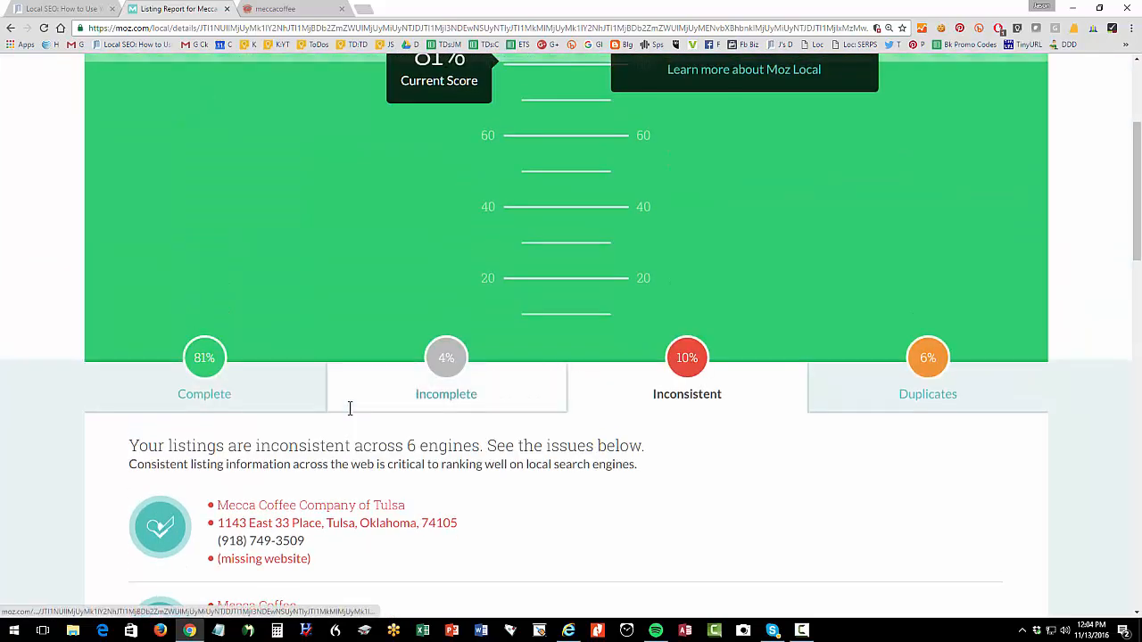
click(928, 375)
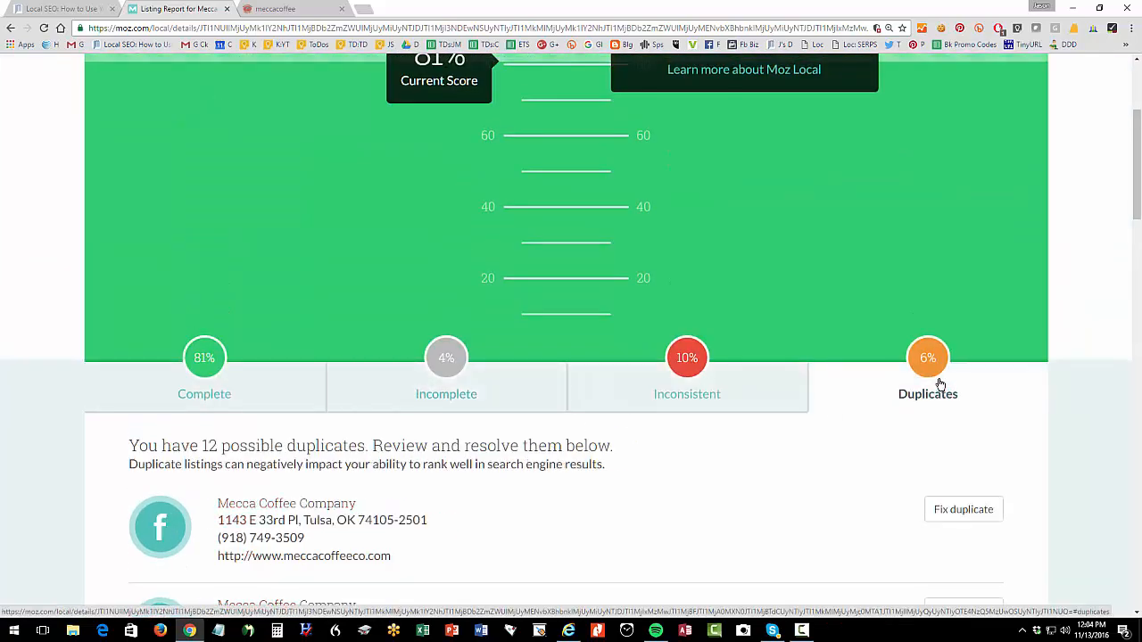
scroll(down, 3)
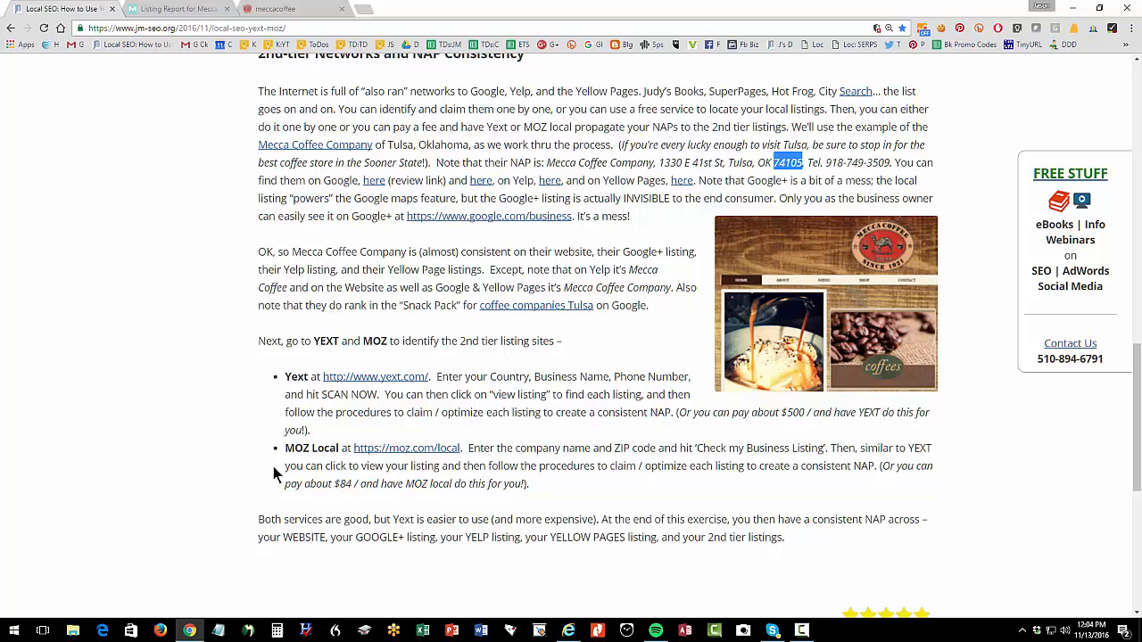
mouse_move(495, 505)
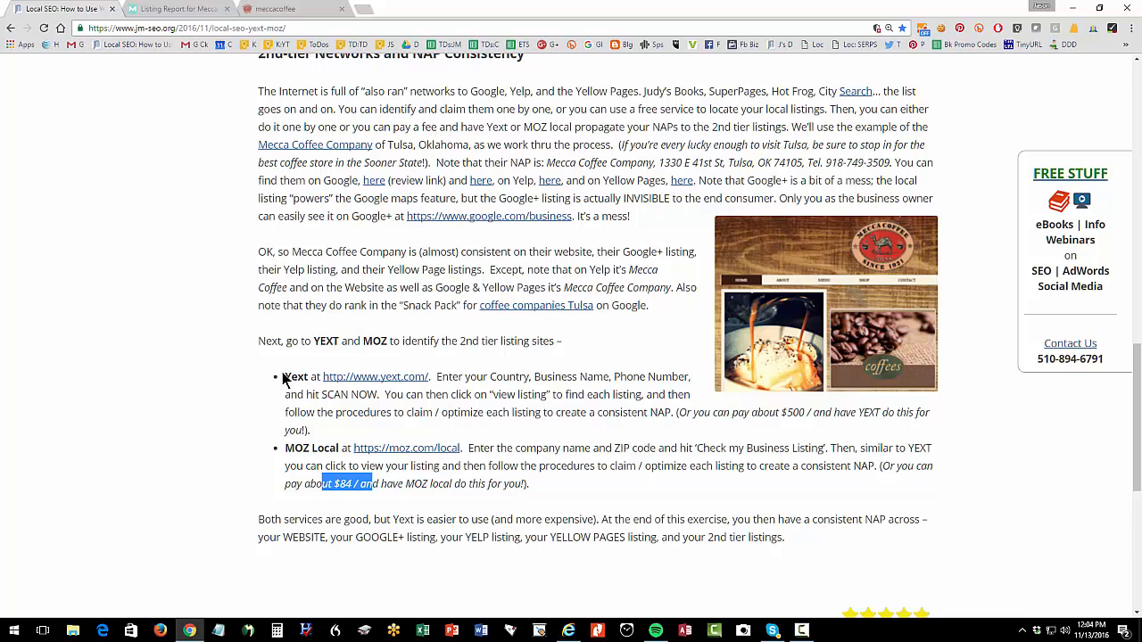
Highlight the Yext instructions paragraph in the second-tier listing steps
drag(284, 375, 311, 430)
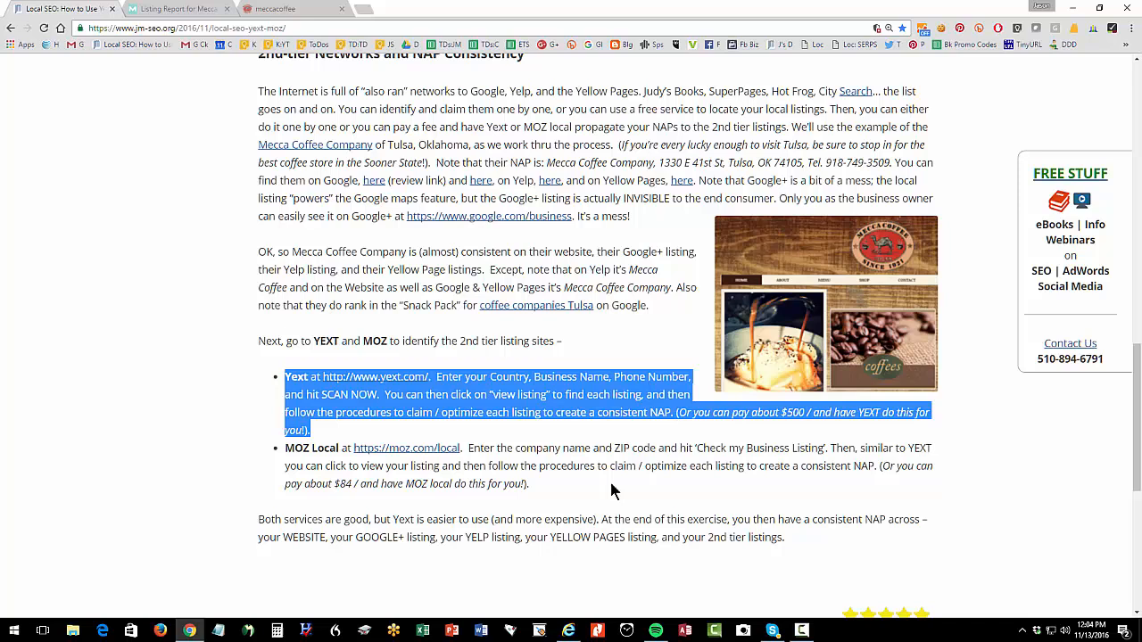
mouse_move(504, 509)
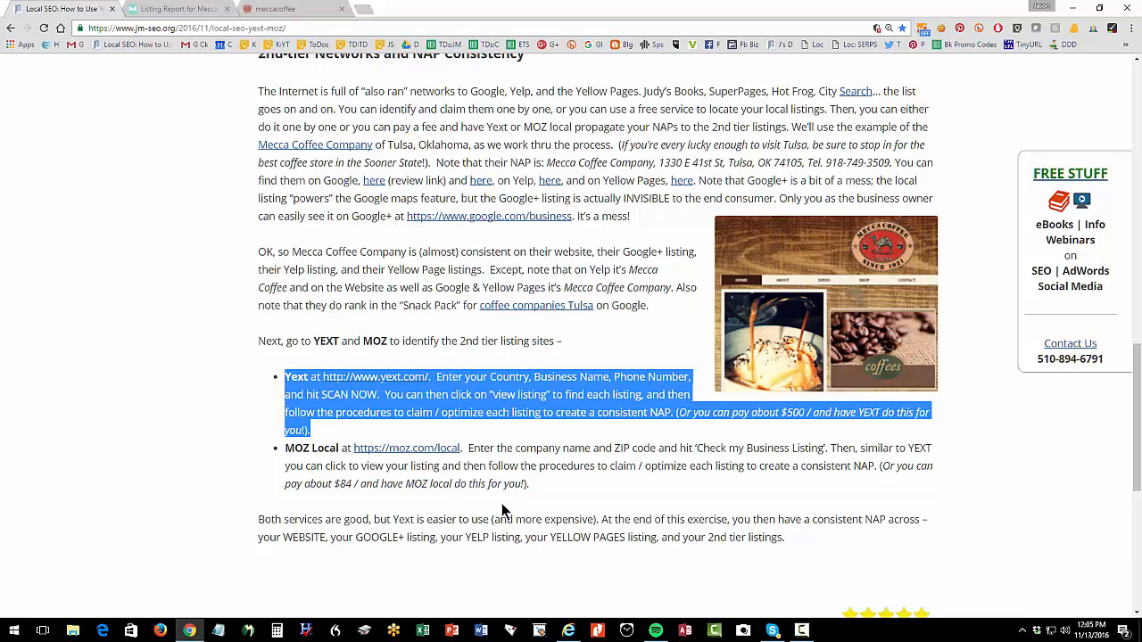
mouse_move(511, 489)
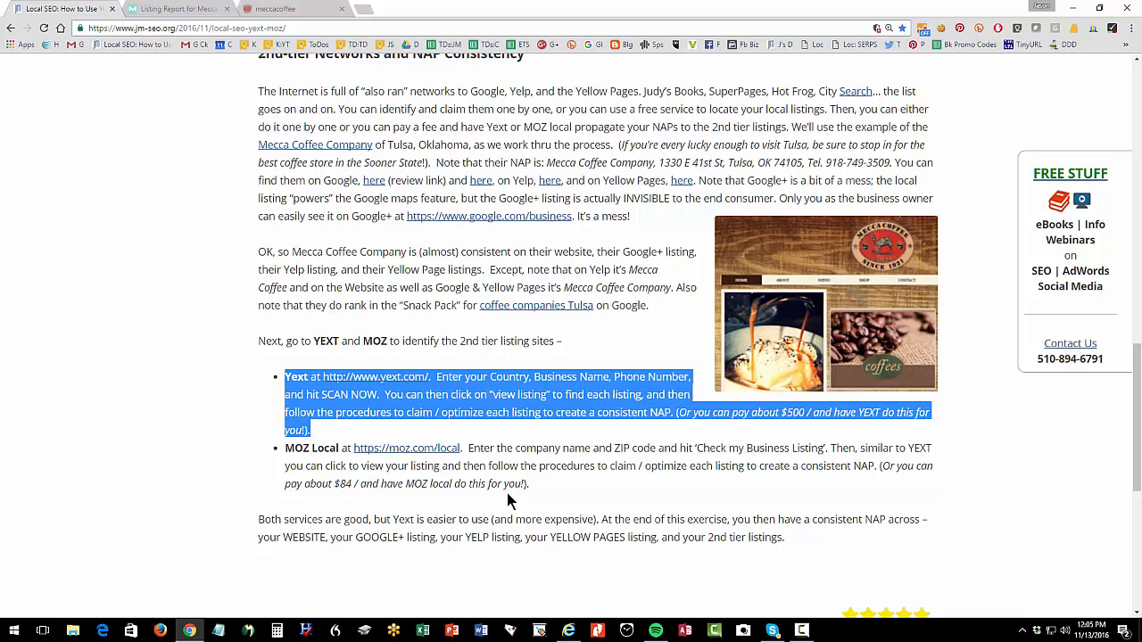
mouse_move(508, 490)
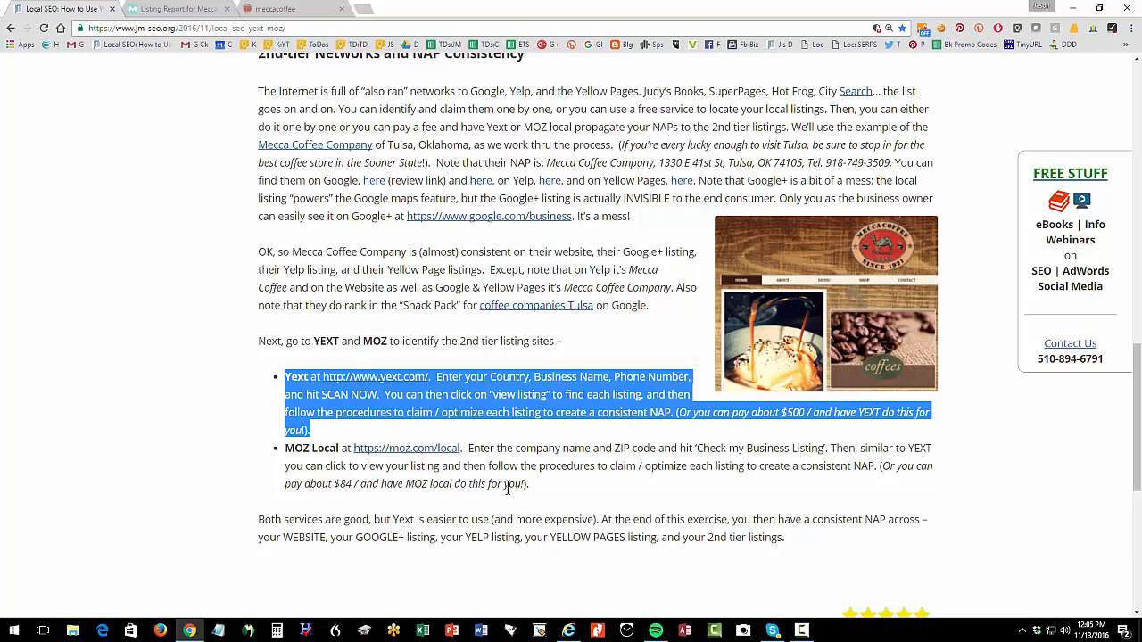